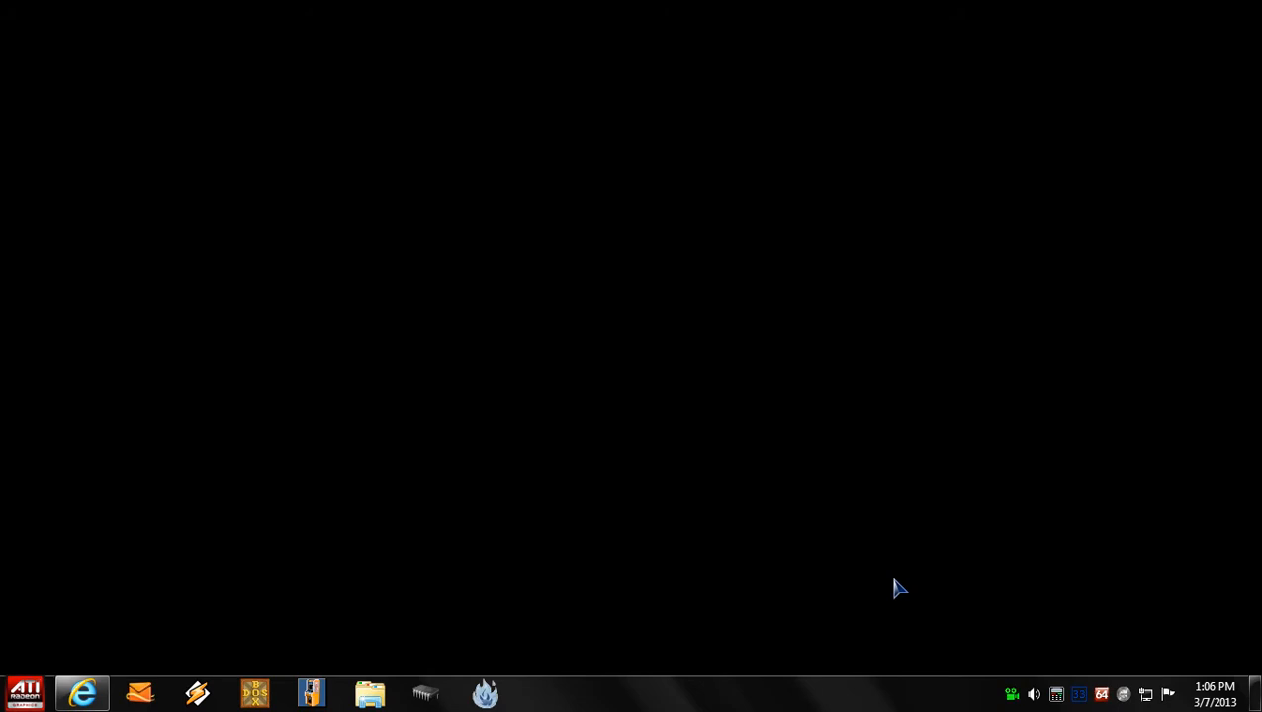
pyautogui.moveTo(207, 575)
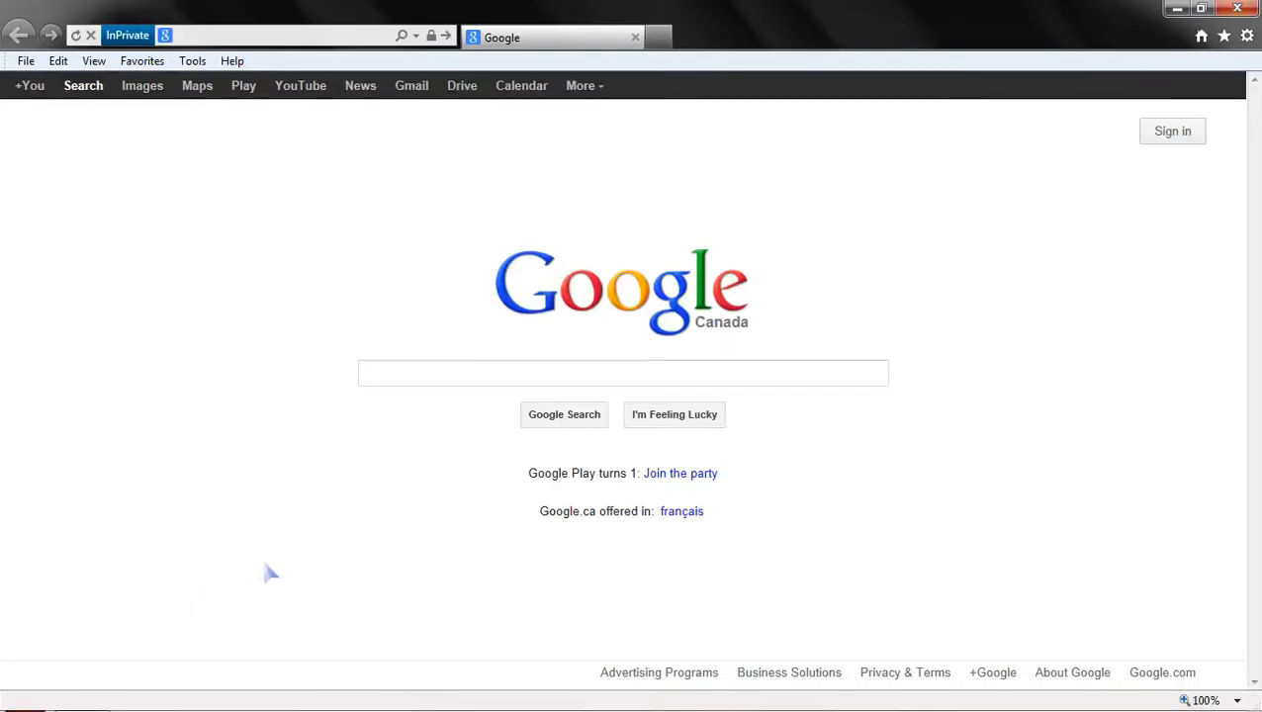
# Load piratebay.se in the InPrivate Internet Explorer window.
pyautogui.click(287, 35)
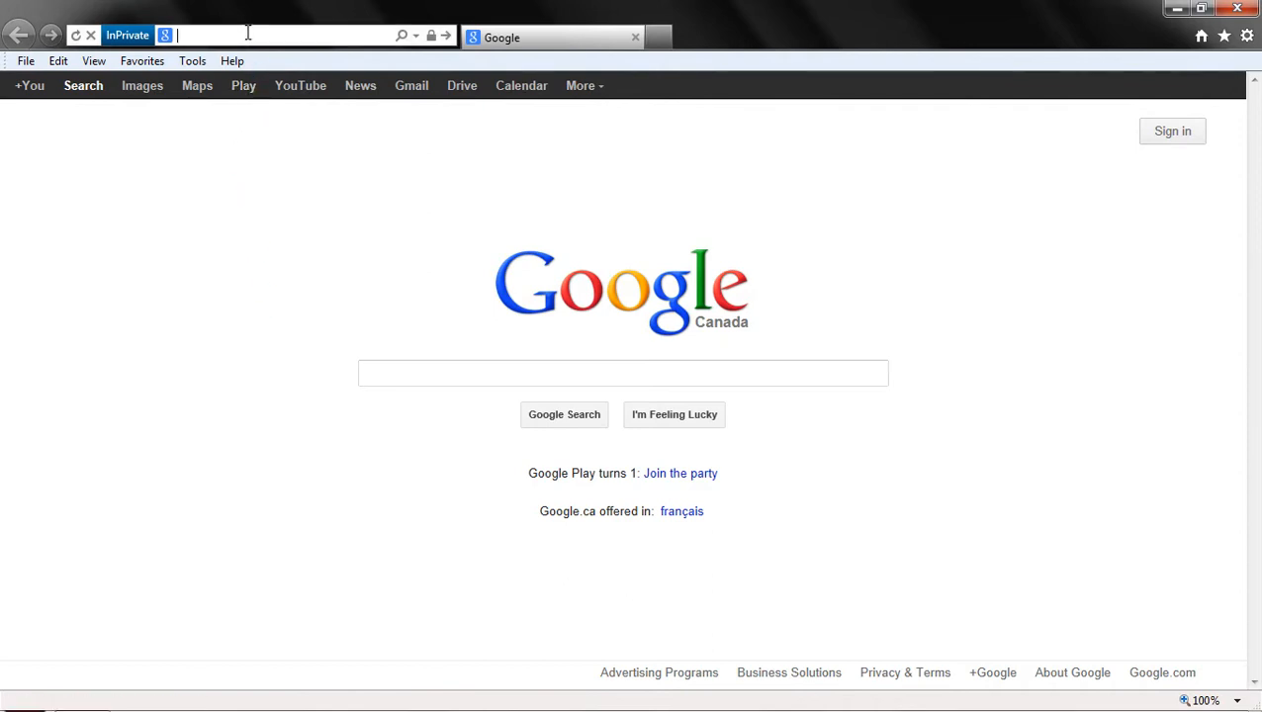
pyautogui.write('piratebay.se')
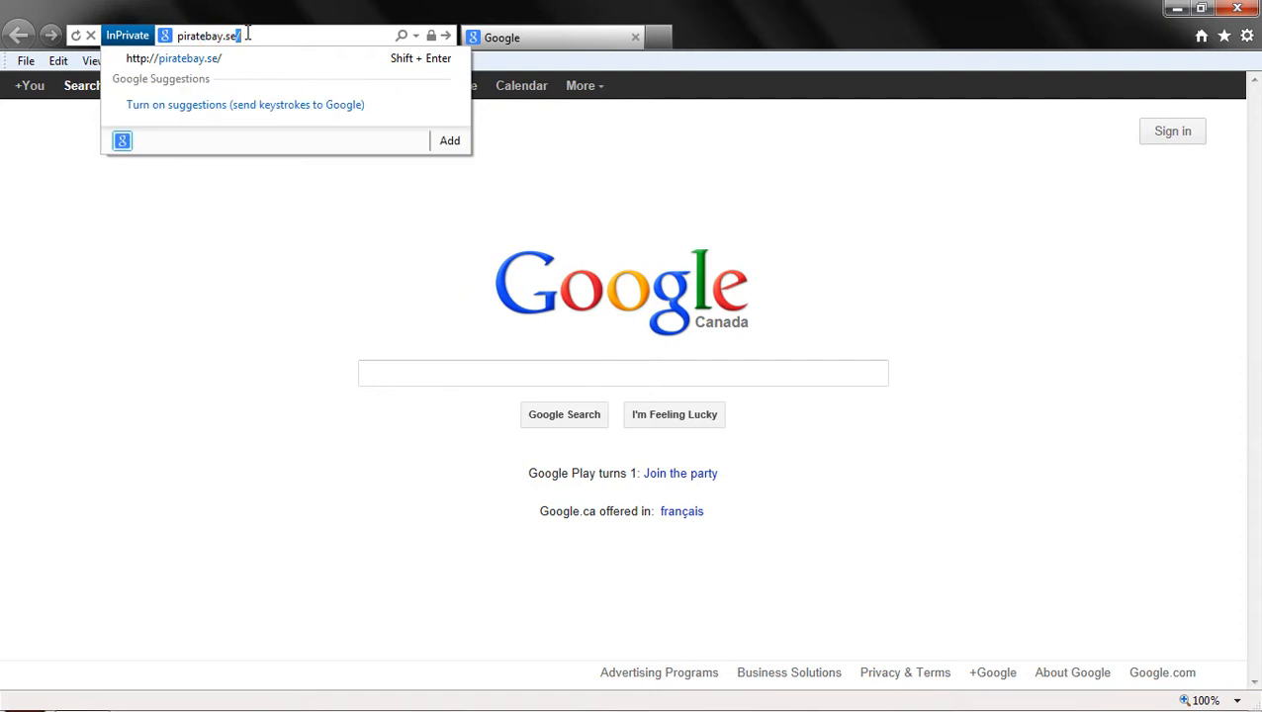
pyautogui.press('Return')
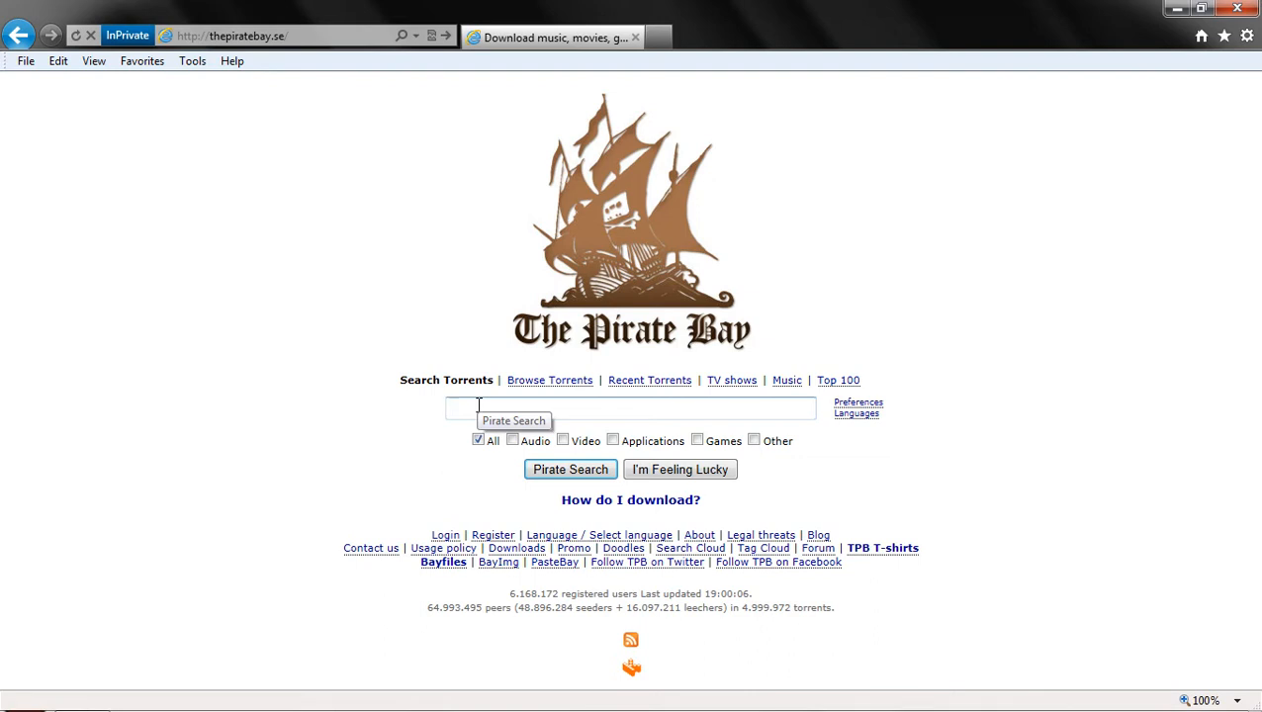
# Search The Pirate Bay for 'windows 7 dreamscene x64'.
pyautogui.write('windows 7 dreamscene x64')
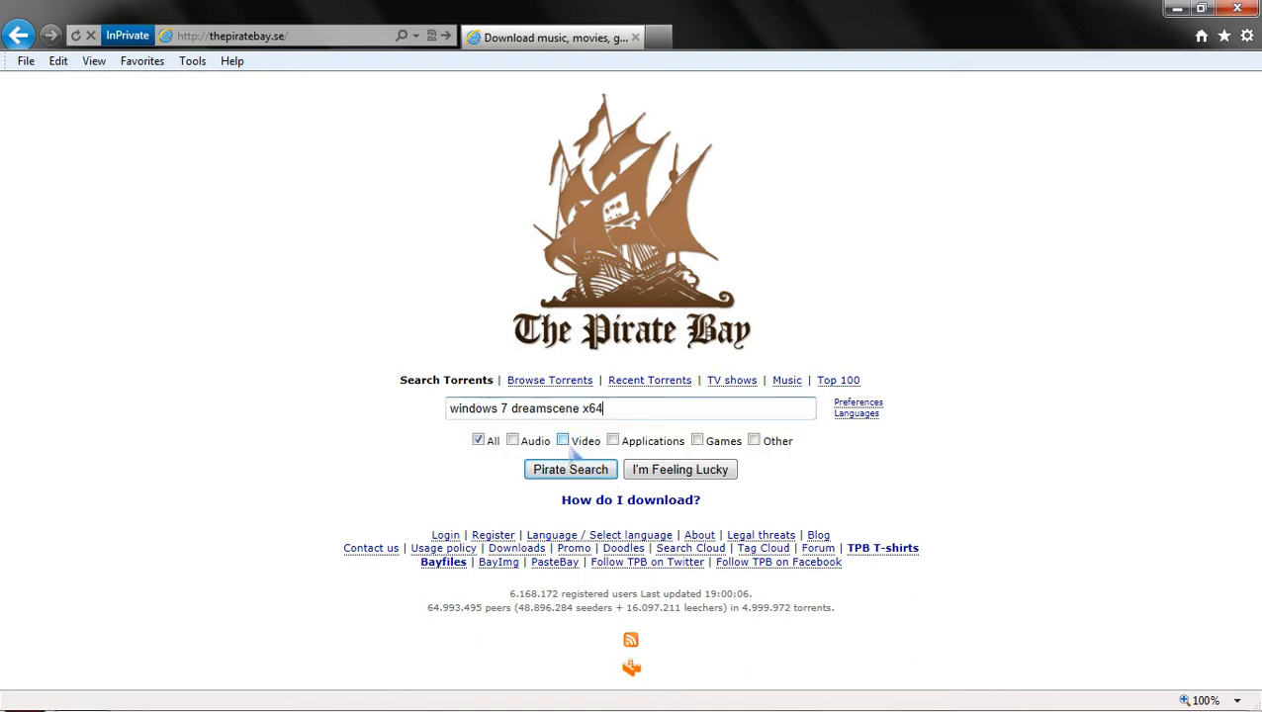
pyautogui.click(570, 469)
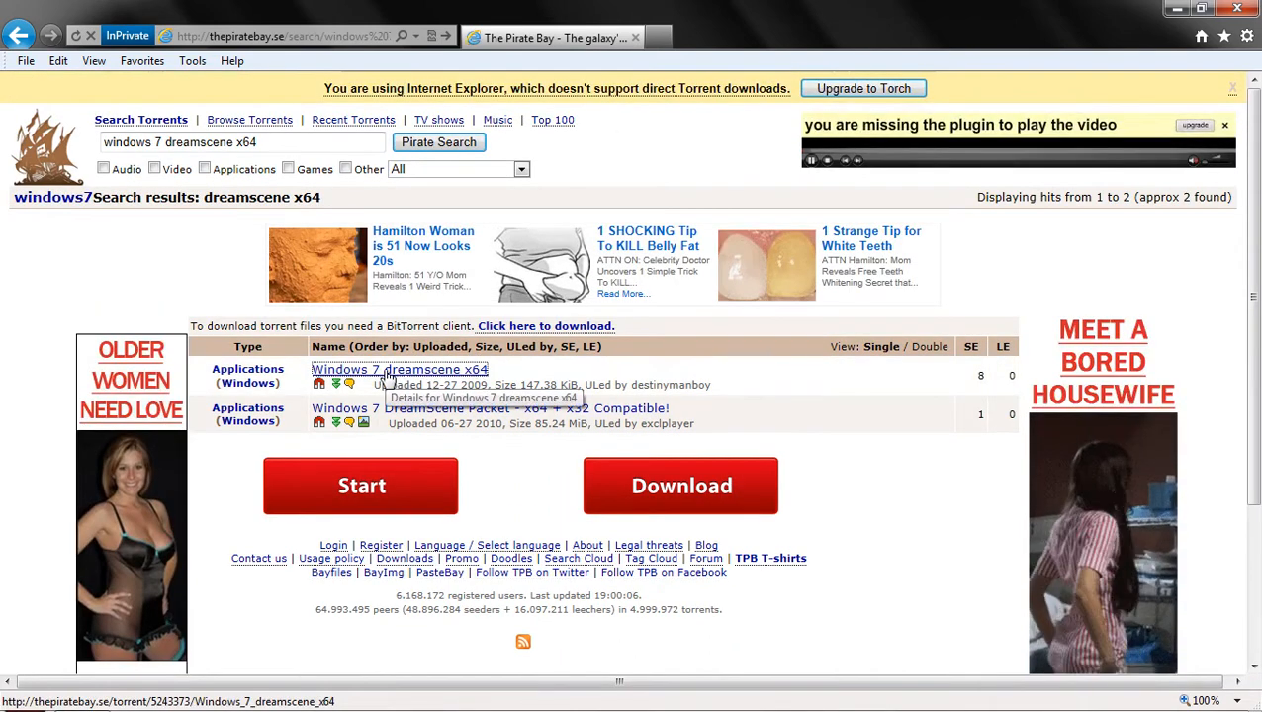
# Open the 'Windows 7 dreamscene x64' torrent details and send it to µTorrent.
pyautogui.click(399, 369)
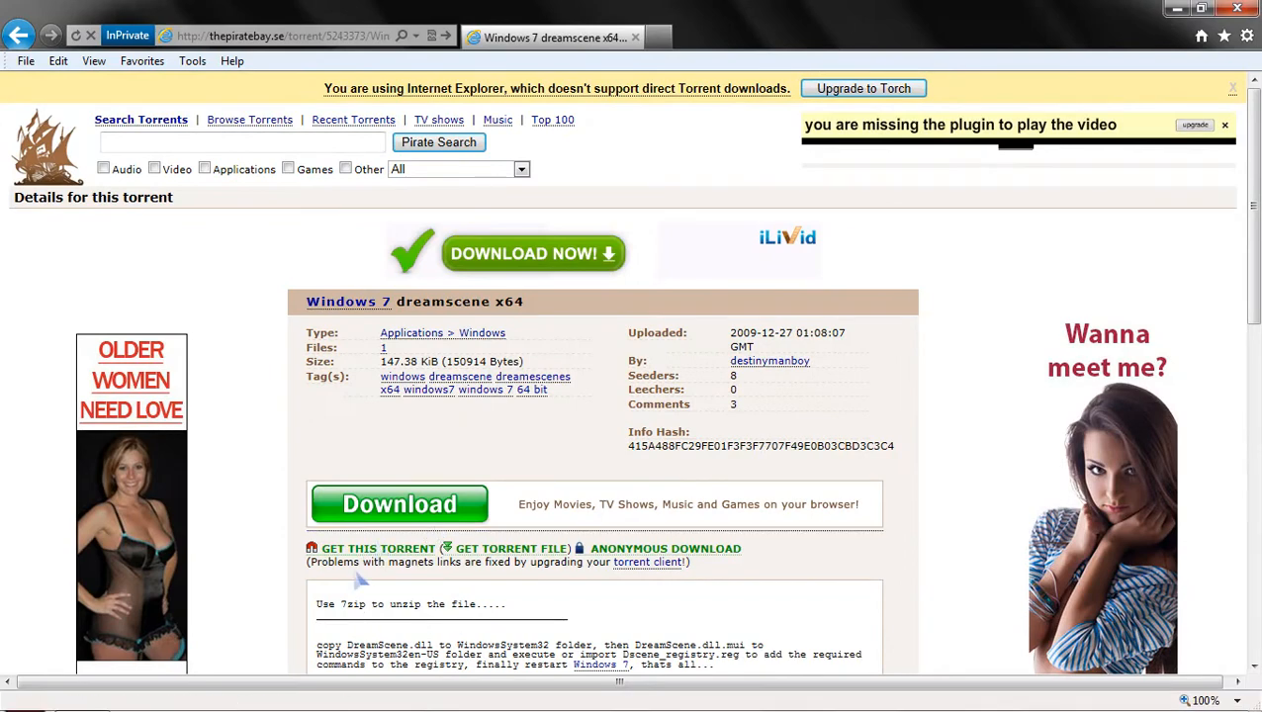
pyautogui.scroll(-3)
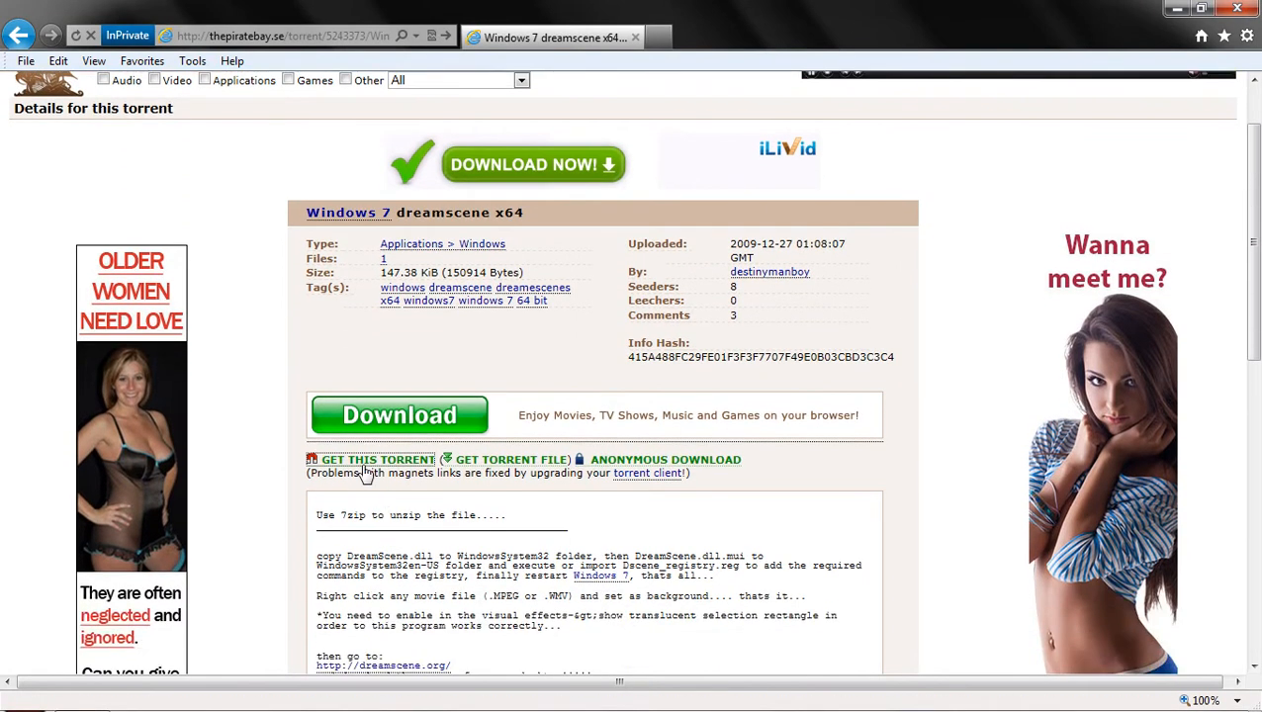
pyautogui.click(377, 459)
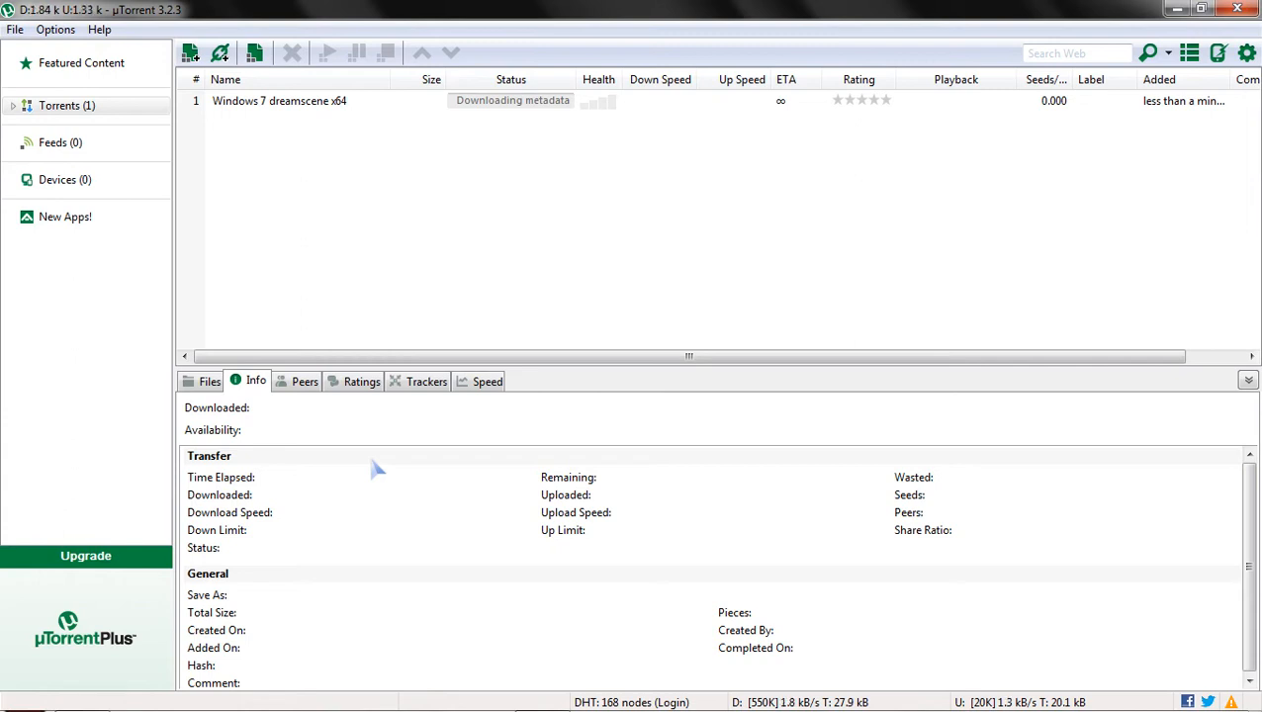
pyautogui.moveTo(389, 146)
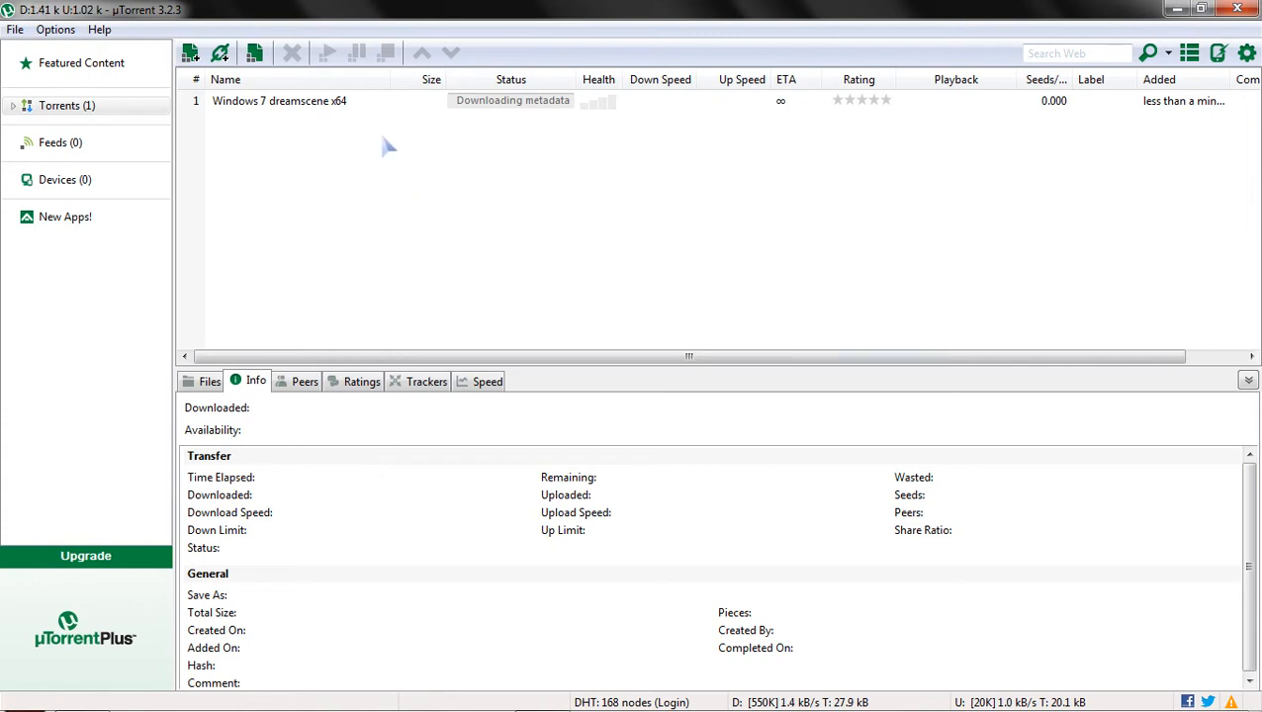
# Force-start the dreamscene torrent until complete, then open its containing folder.
pyautogui.rightClick(280, 100)
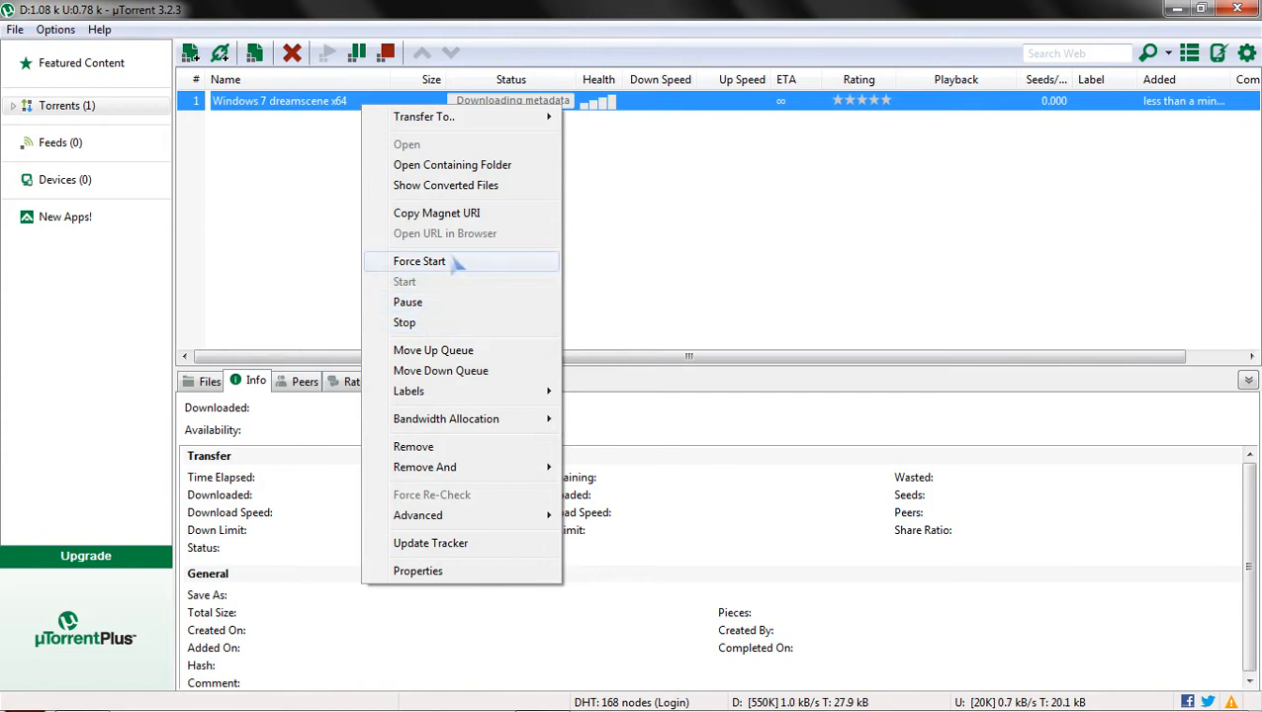
pyautogui.click(419, 261)
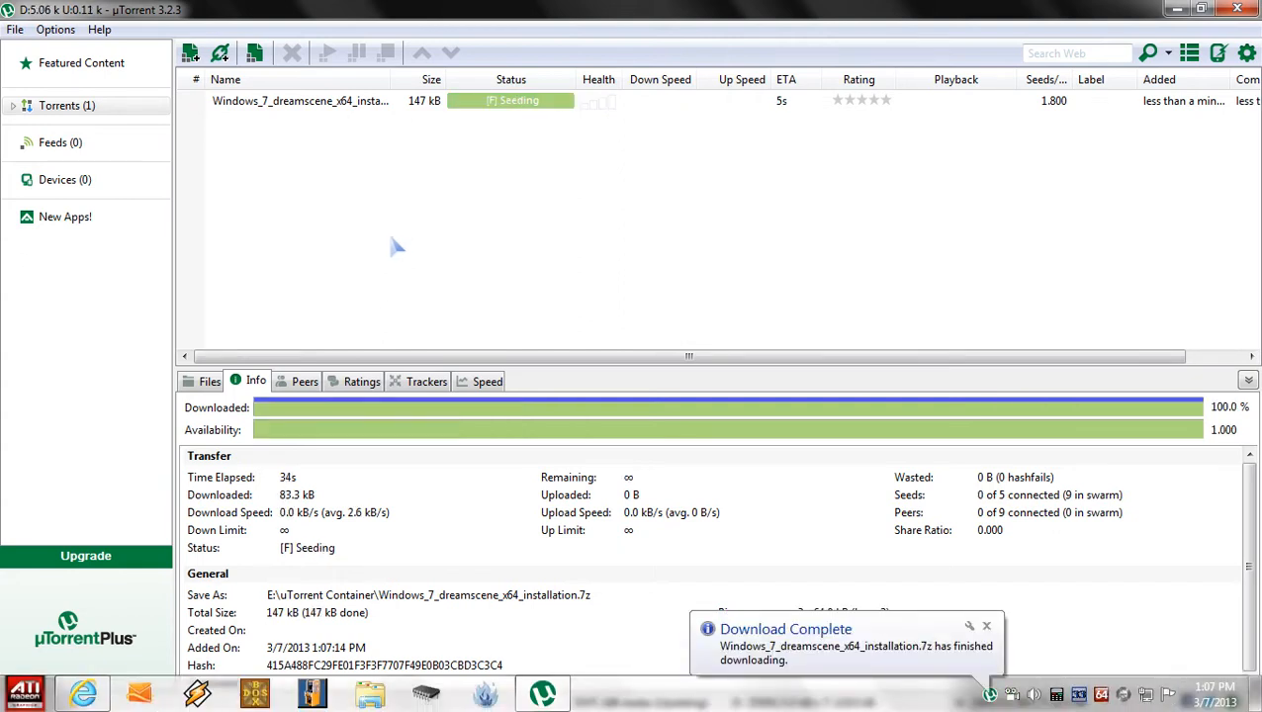
pyautogui.rightClick(300, 100)
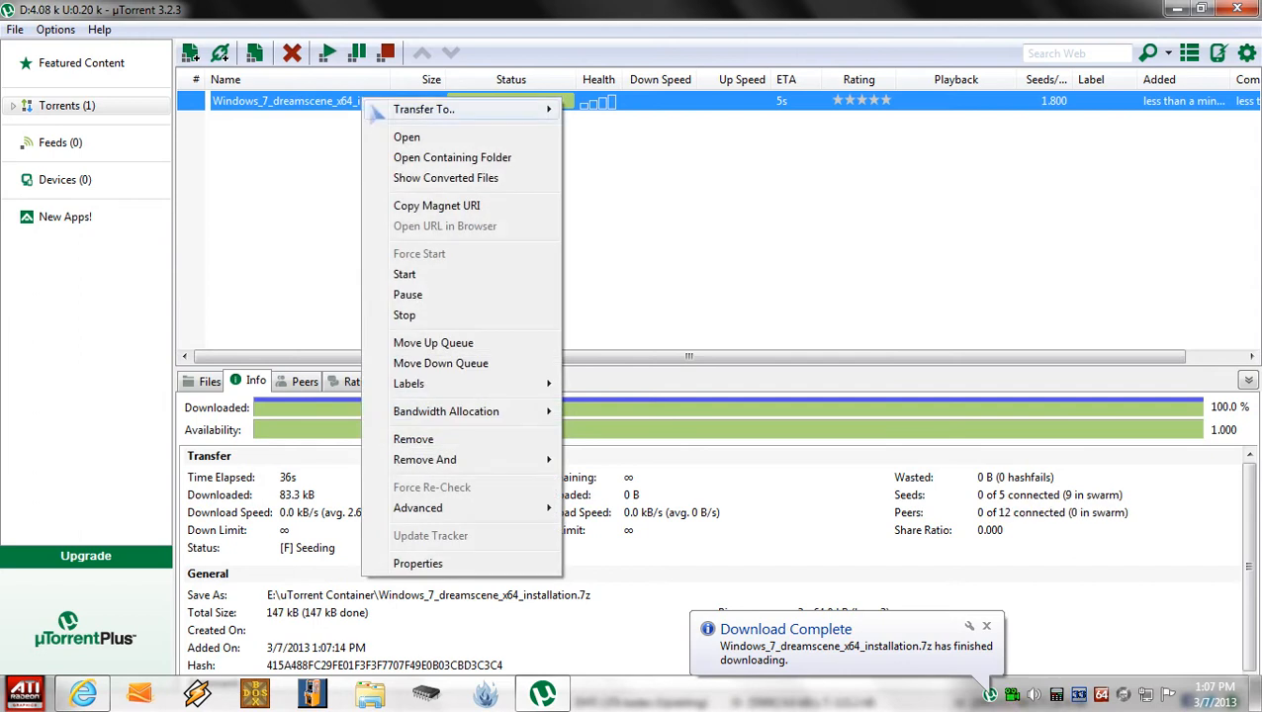
pyautogui.click(452, 158)
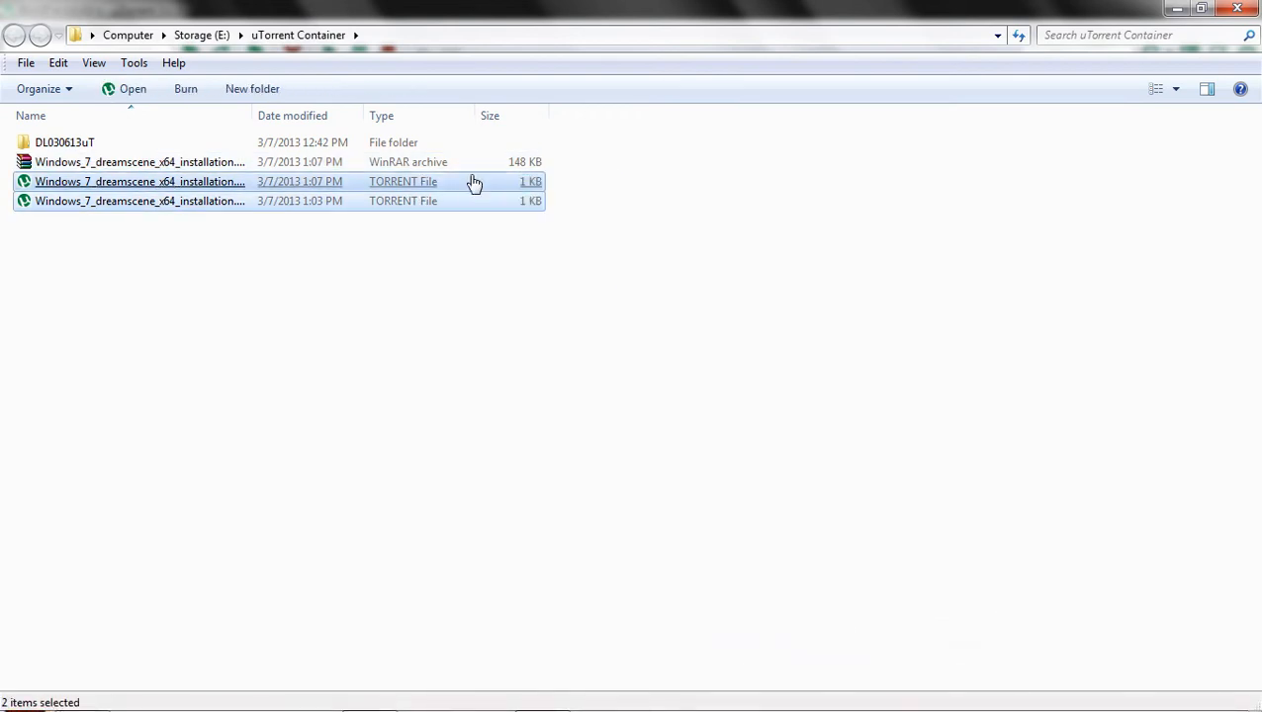
# Delete both .torrent files and extract the .7z into Windows_7_dreamscene_x64_installation.
pyautogui.press('Delete')
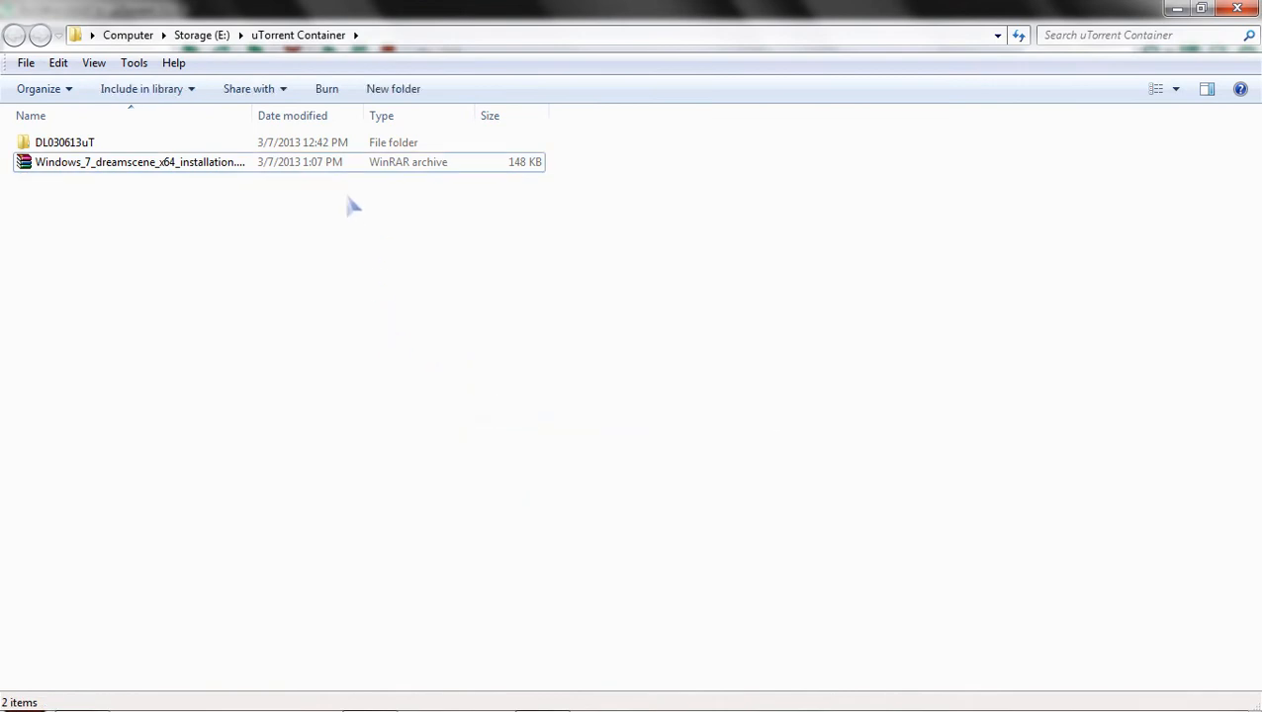
pyautogui.doubleClick(139, 161)
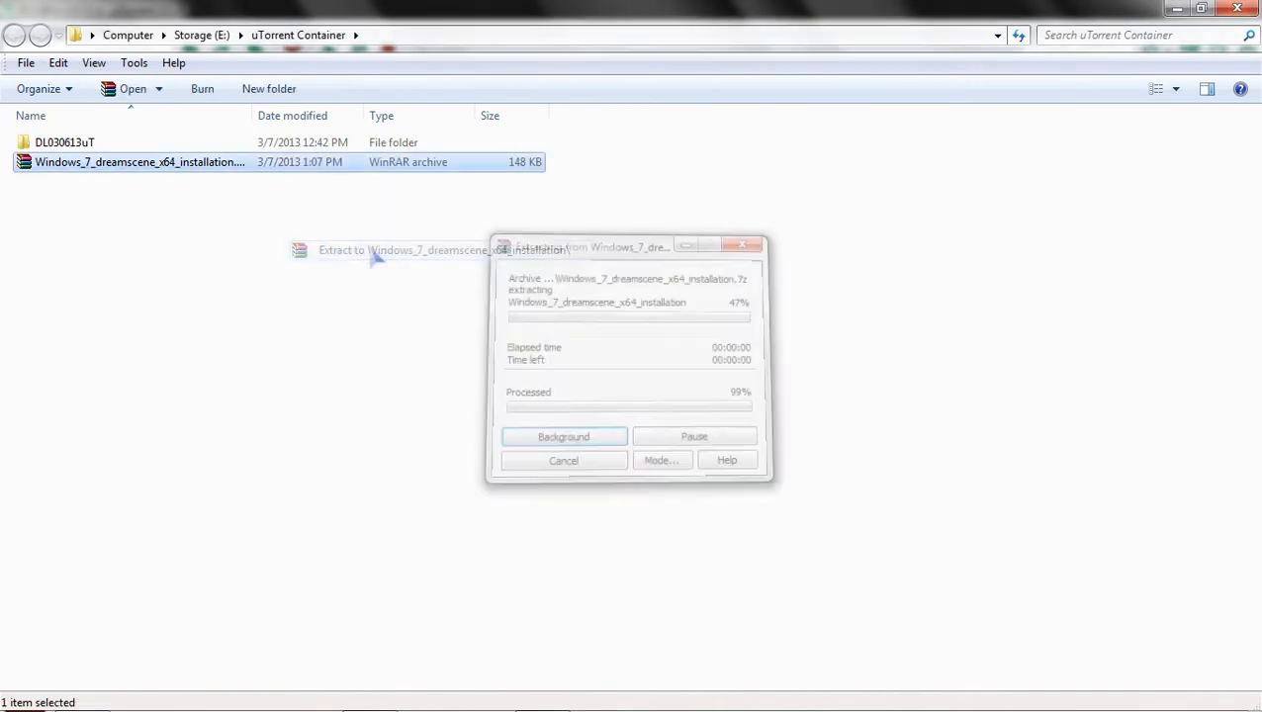
pyautogui.rightClick(134, 181)
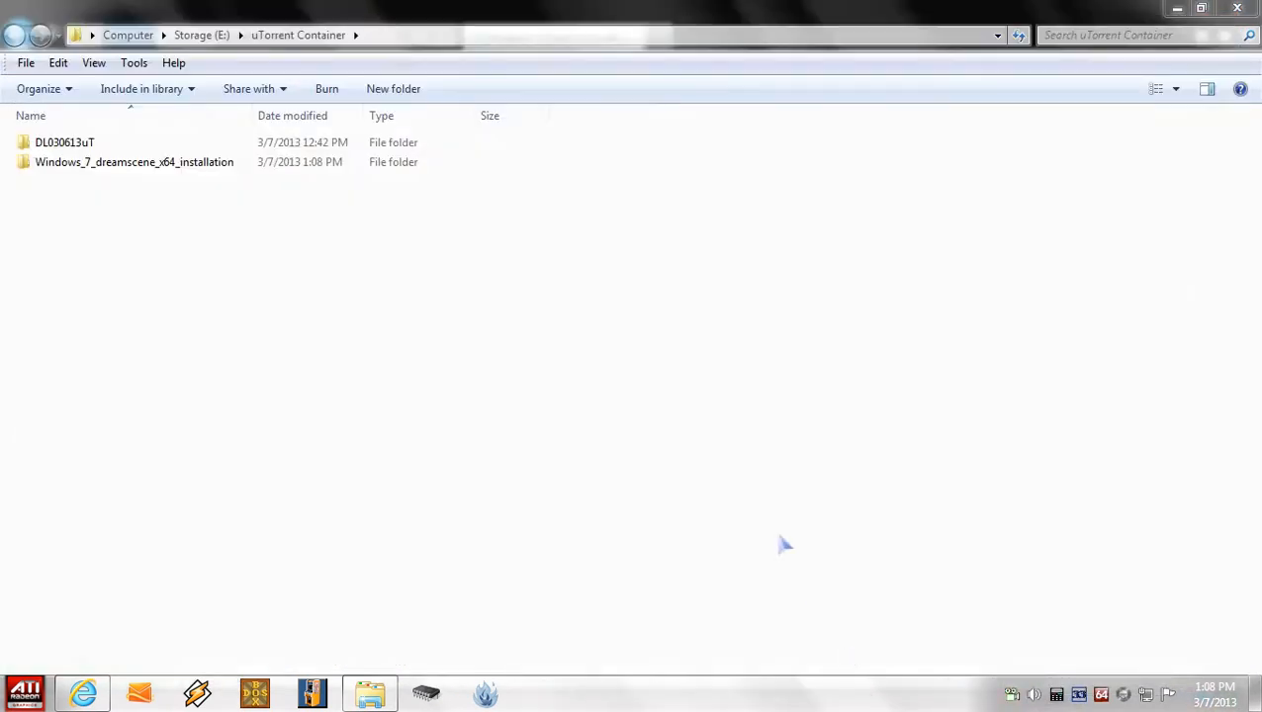
# Browse into the DreamScene Windows 7 (64-bit) folder and copy DreamScene.dll.
pyautogui.doubleClick(133, 161)
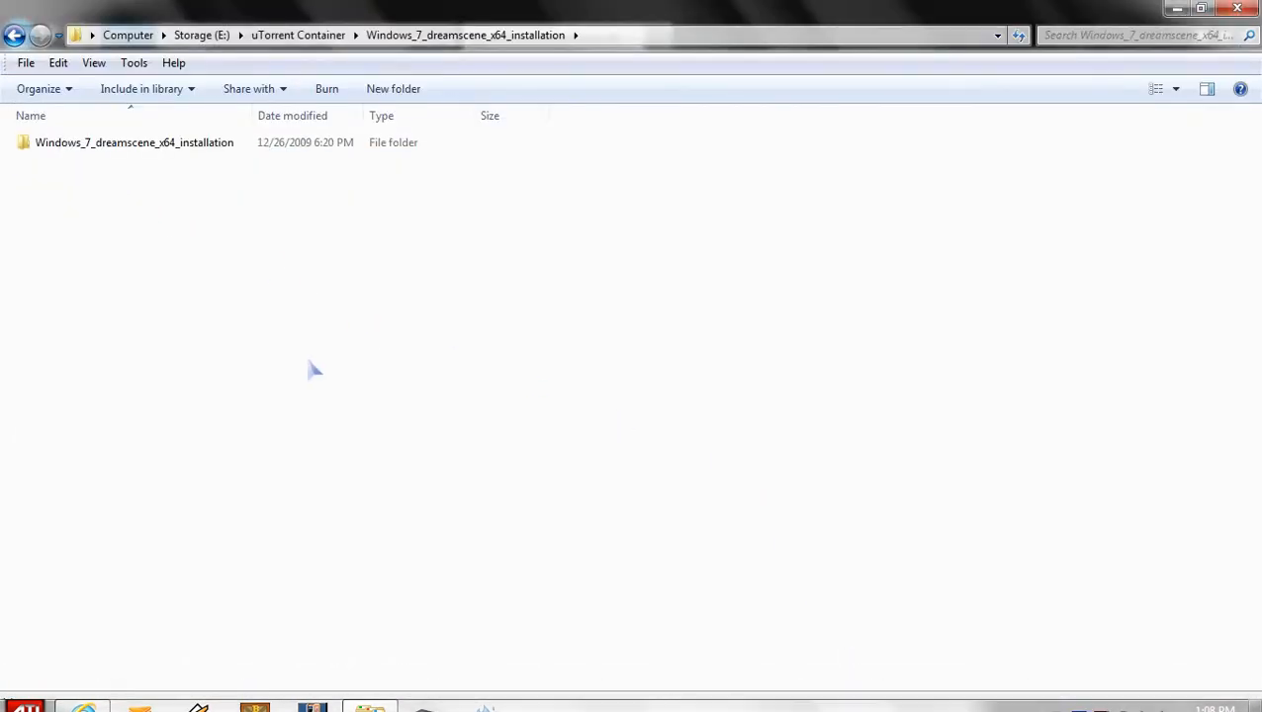
pyautogui.doubleClick(135, 142)
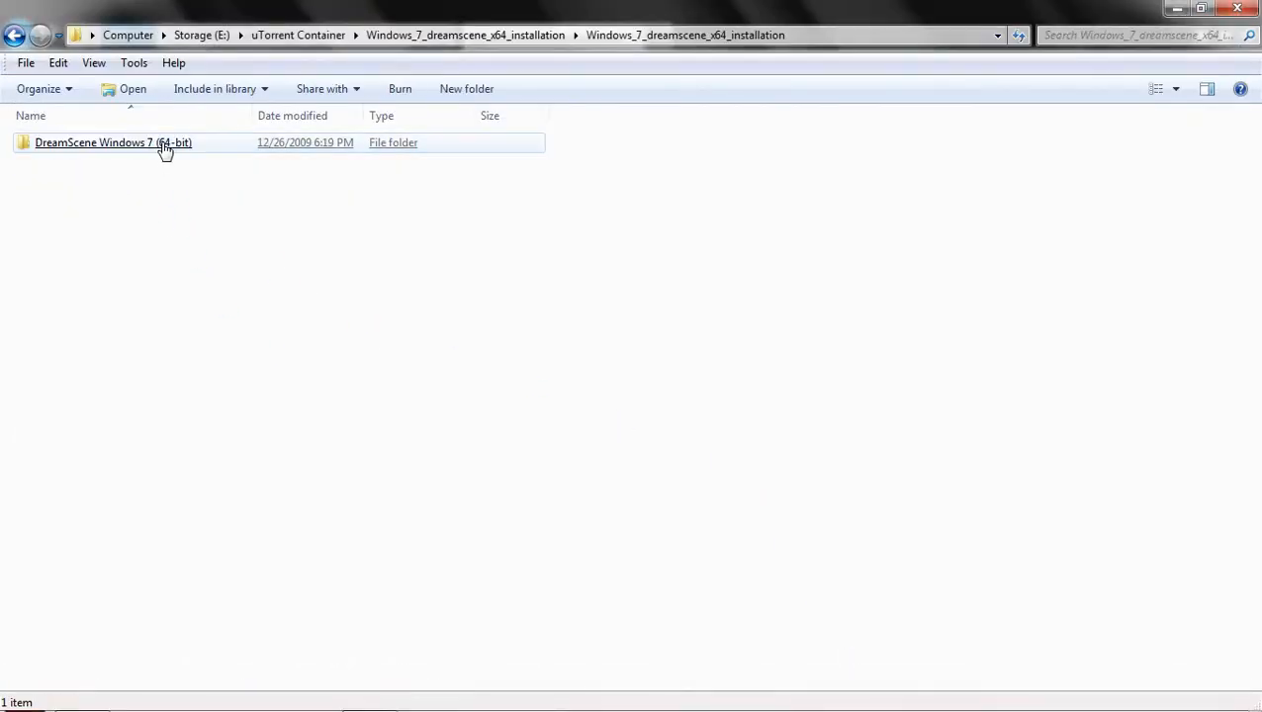
pyautogui.doubleClick(113, 142)
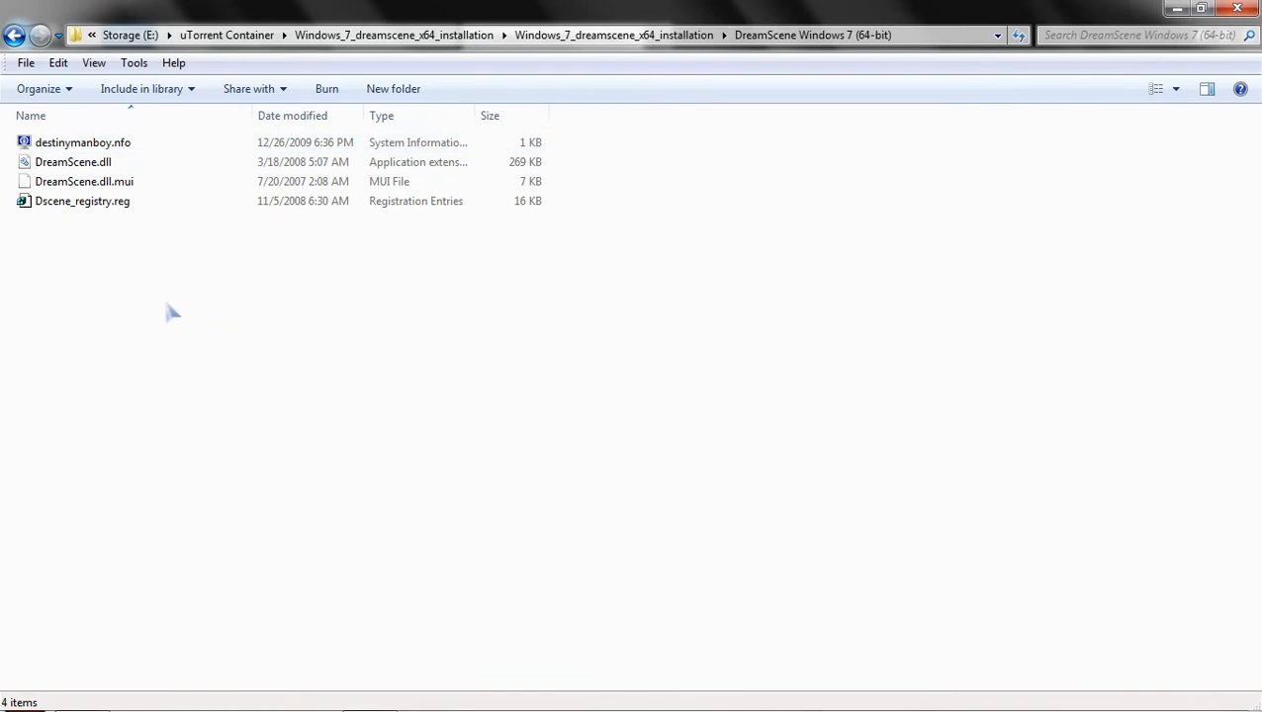
pyautogui.moveTo(178, 232)
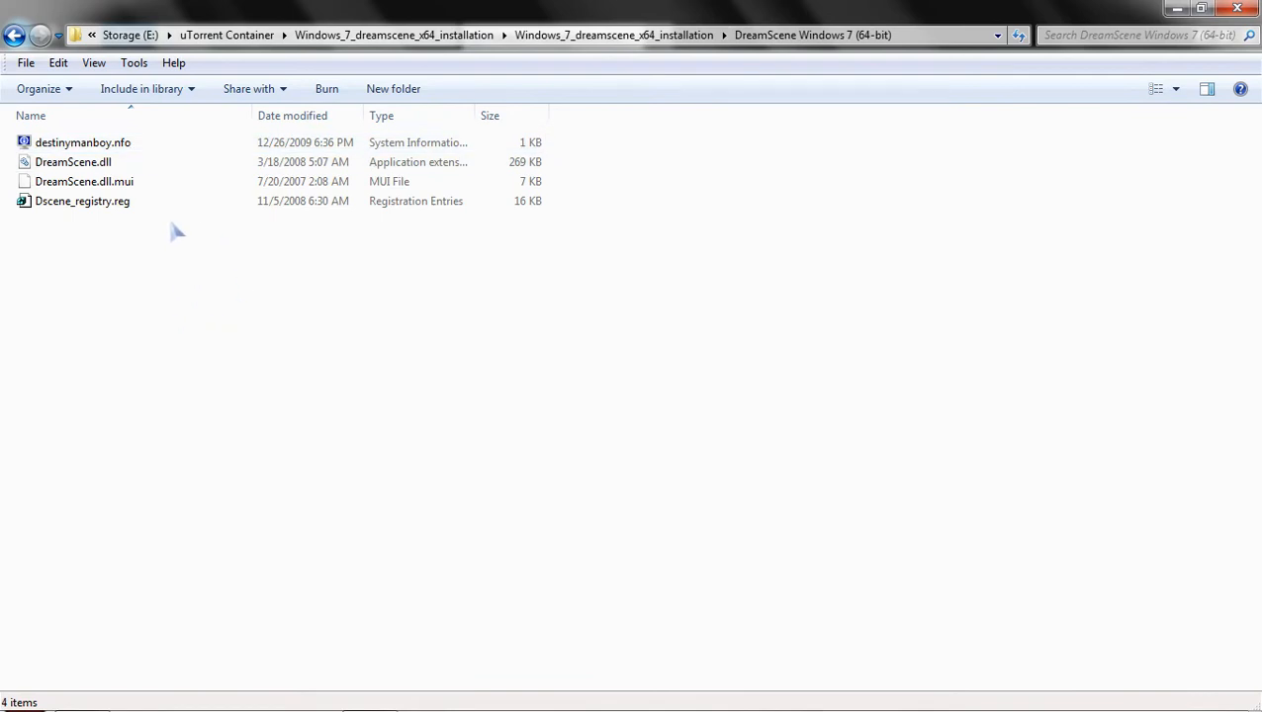
pyautogui.rightClick(73, 161)
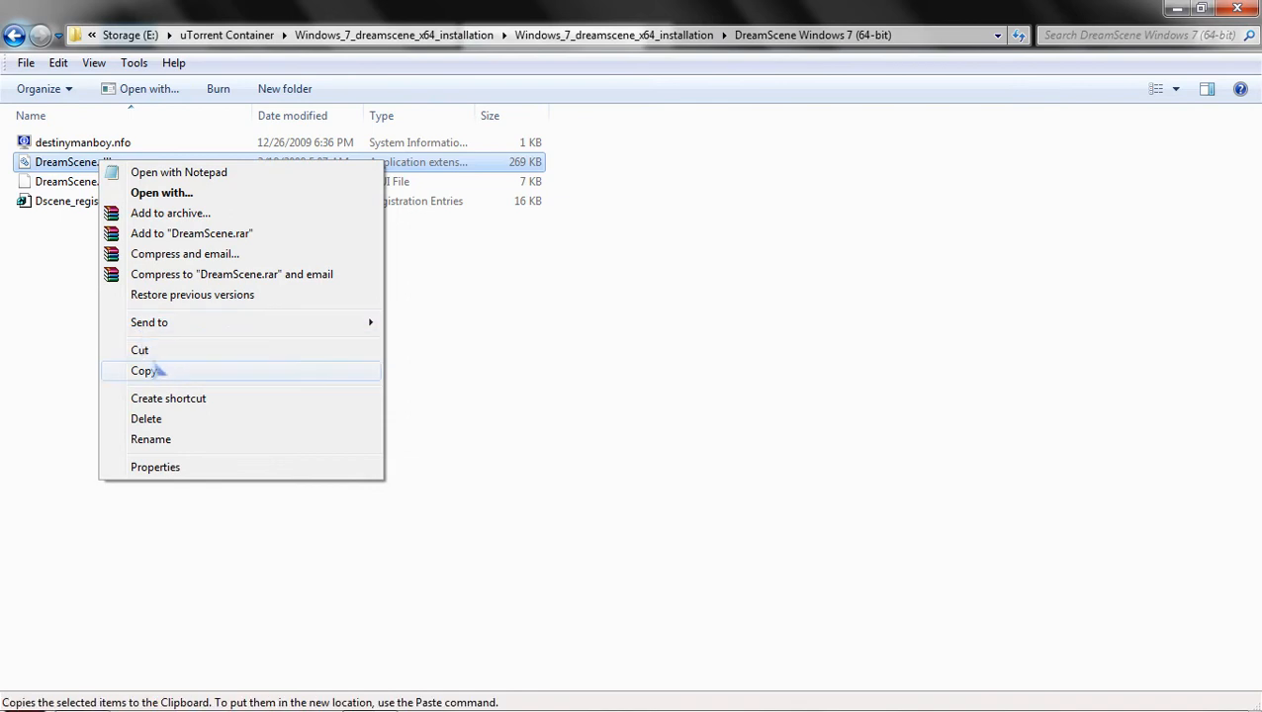
pyautogui.click(144, 370)
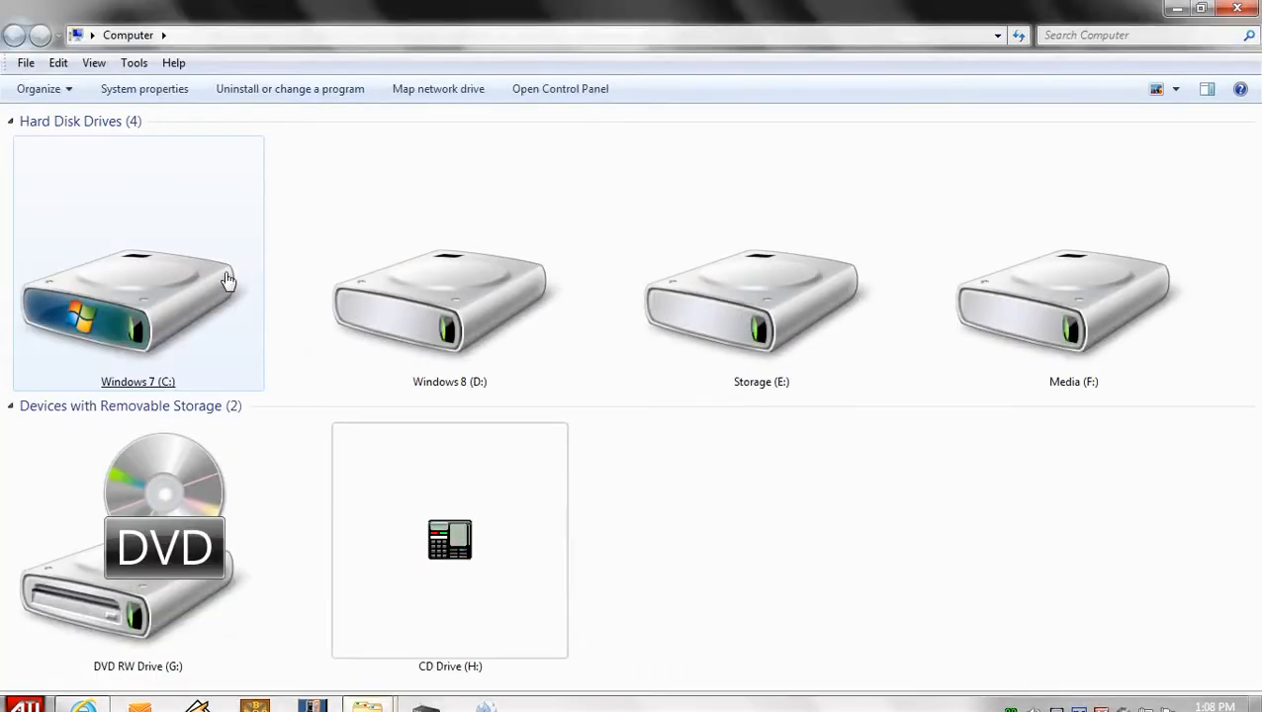
# Browse from Windows 7 (C:) down to Windows\System32.
pyautogui.doubleClick(137, 297)
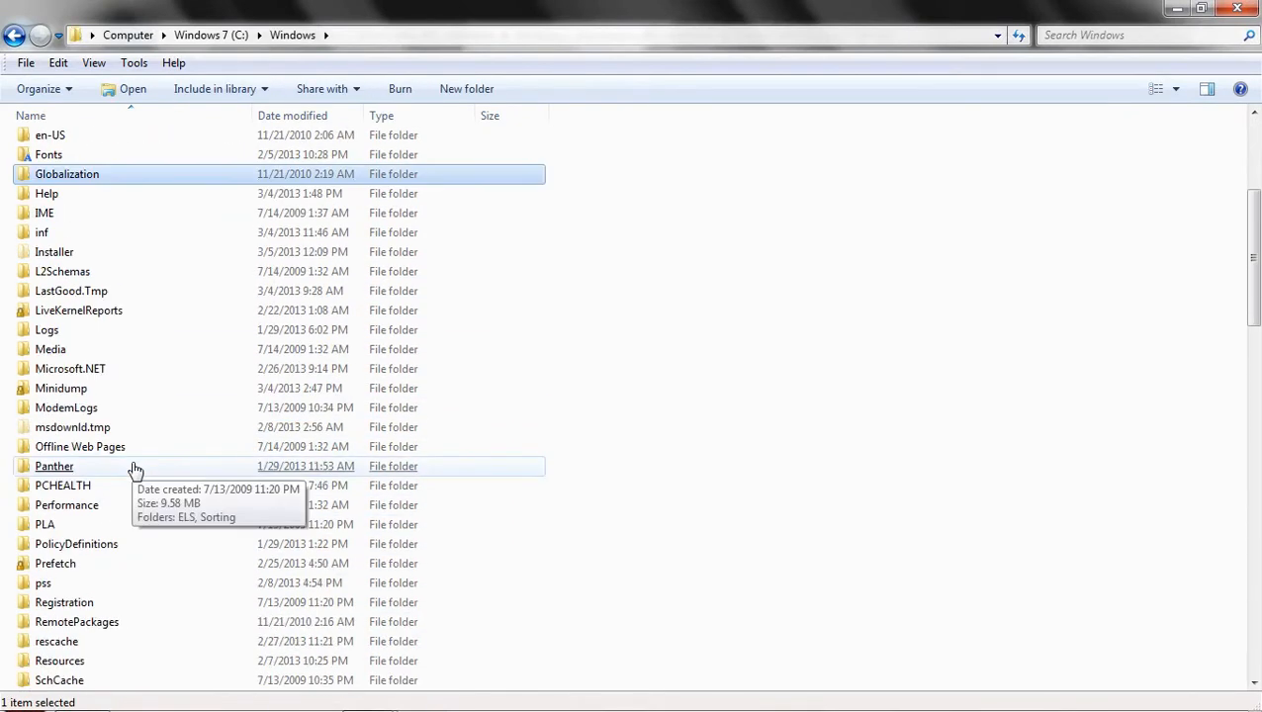
pyautogui.scroll(-3)
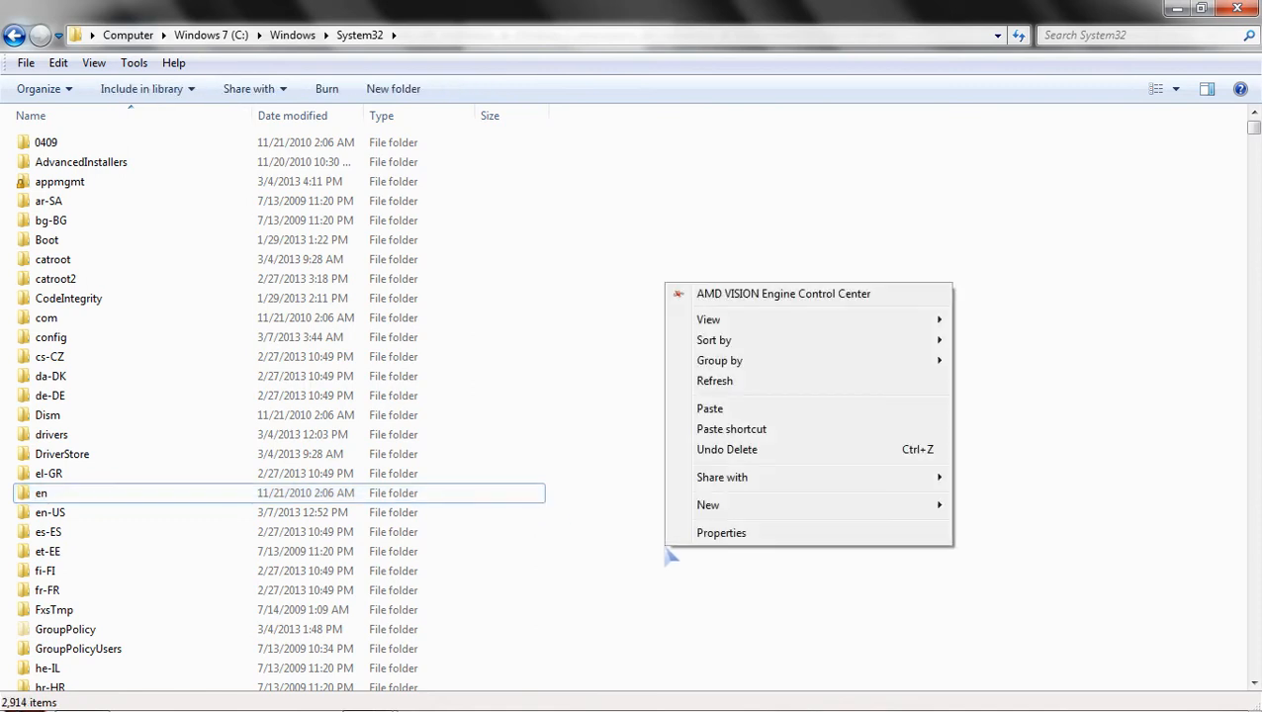
pyautogui.moveTo(710, 408)
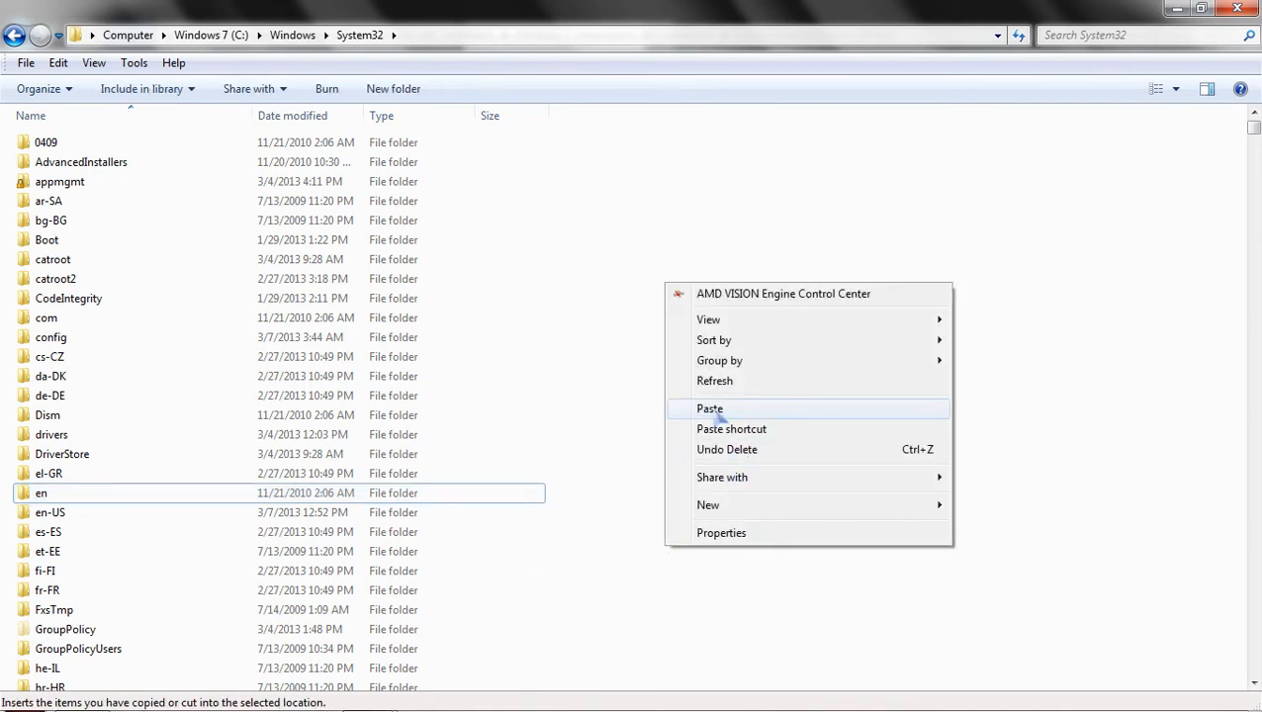
# Paste DreamScene.dll into System32, retrying past the Folder In Use warning.
pyautogui.click(710, 409)
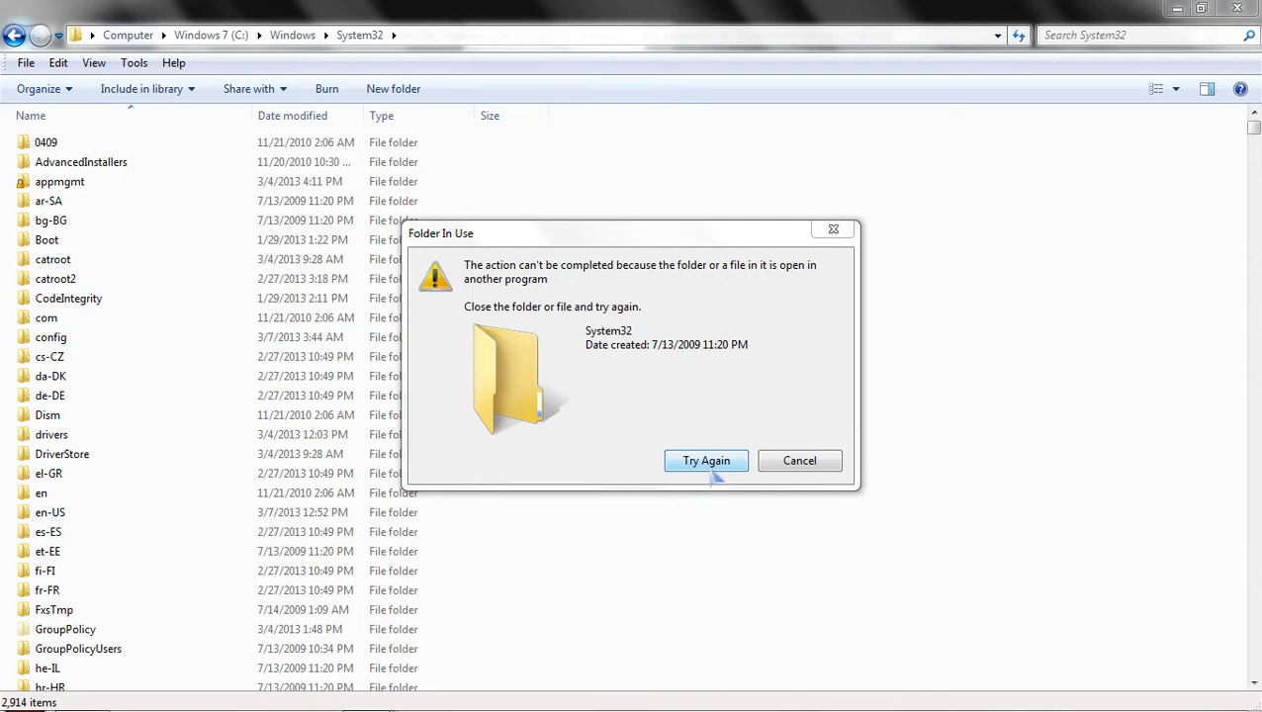
pyautogui.moveTo(776, 473)
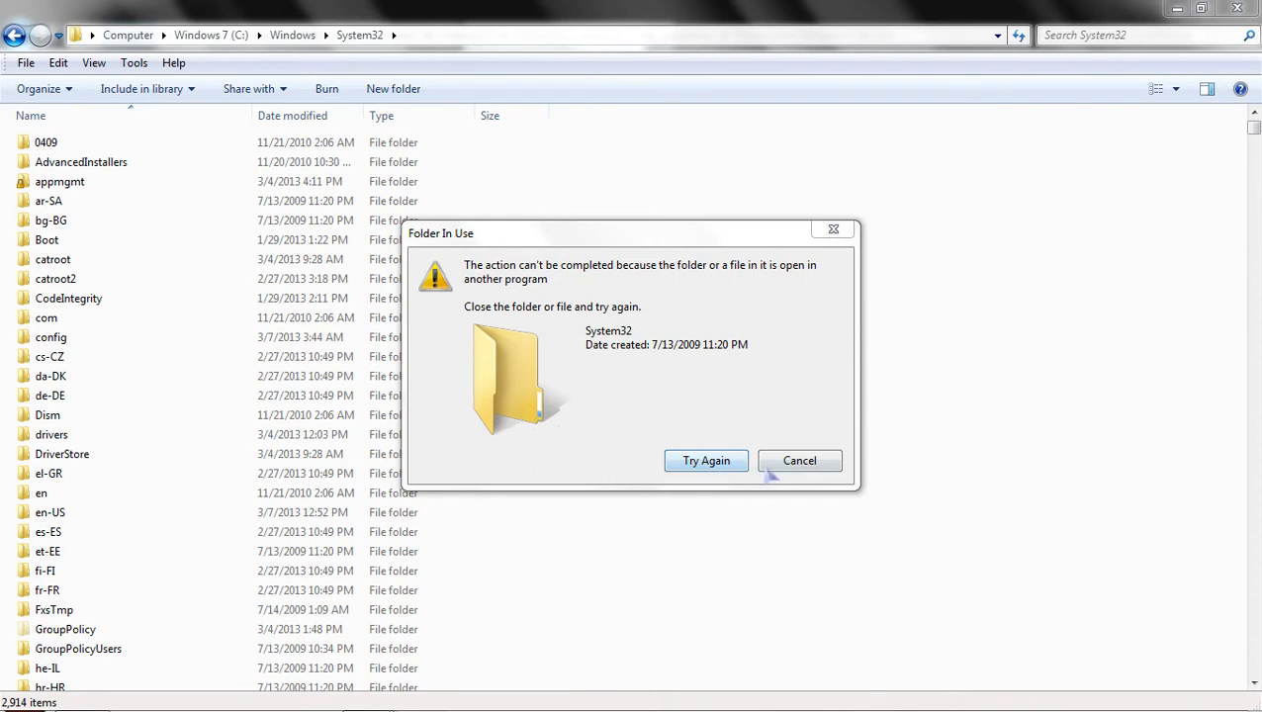
pyautogui.click(706, 460)
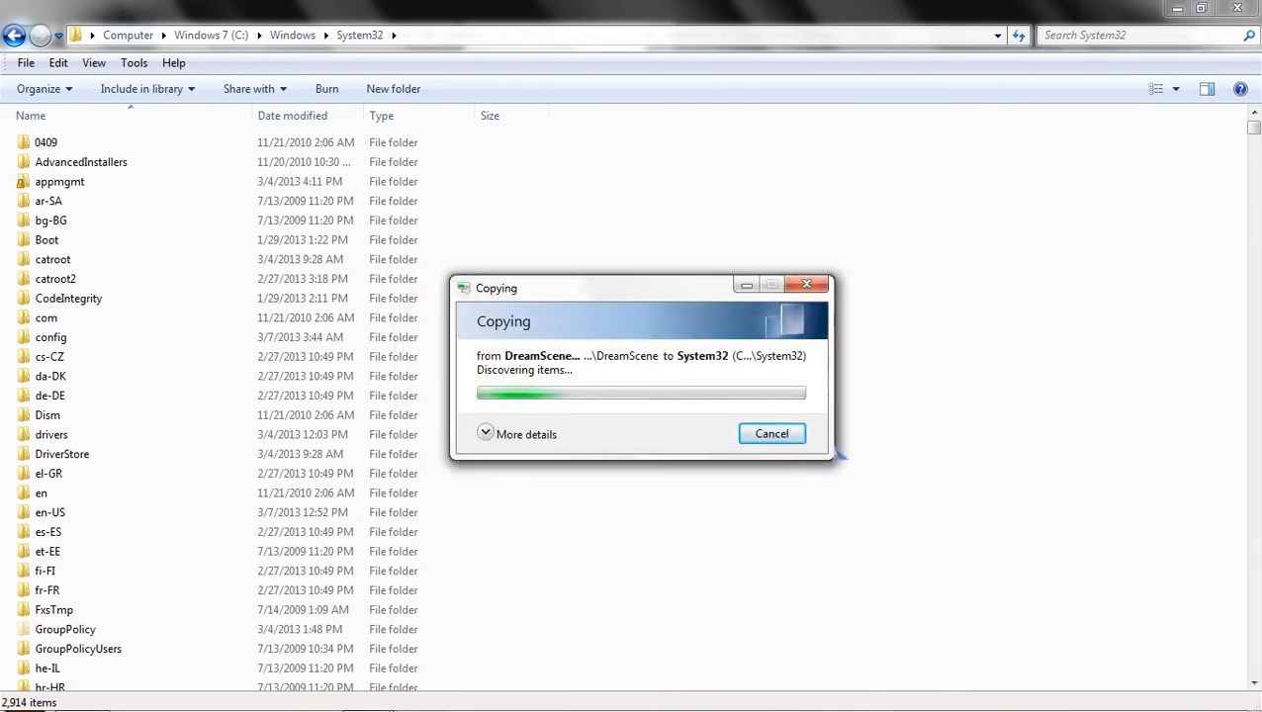
pyautogui.click(772, 433)
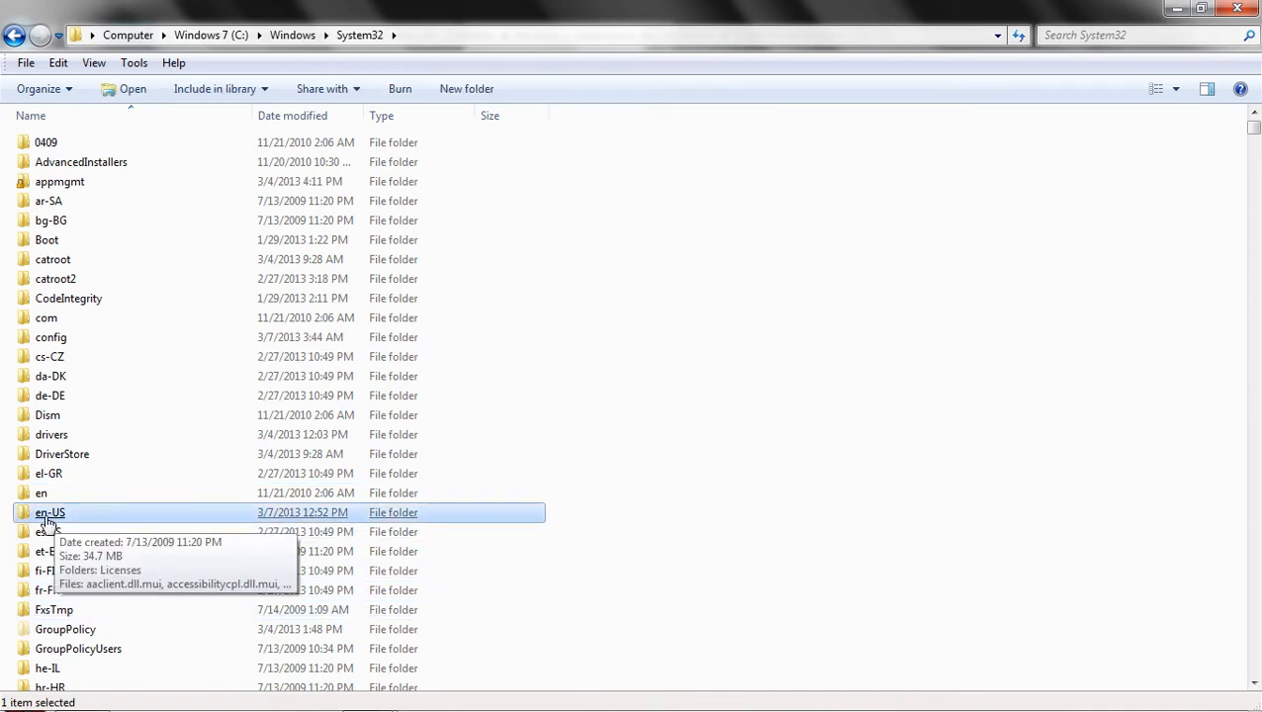
# Paste DreamScene.dll.mui into System32\en-US, replacing the existing file.
pyautogui.doubleClick(50, 512)
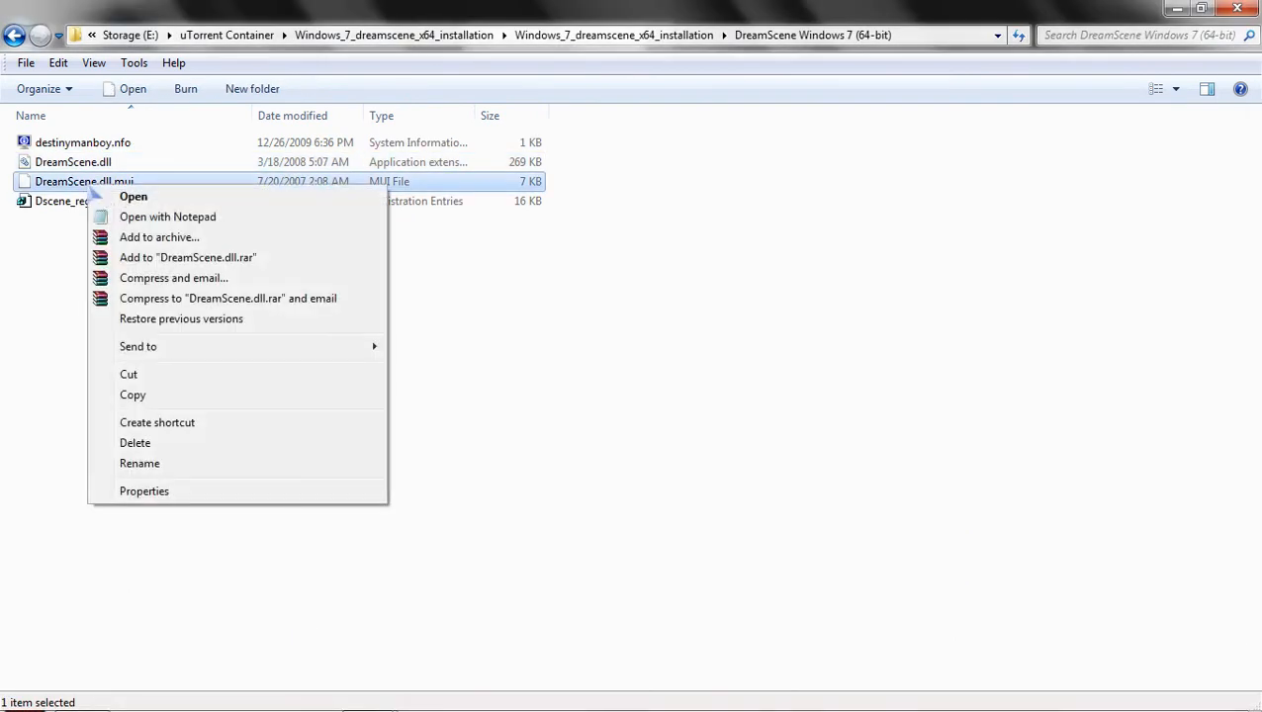
pyautogui.moveTo(135, 442)
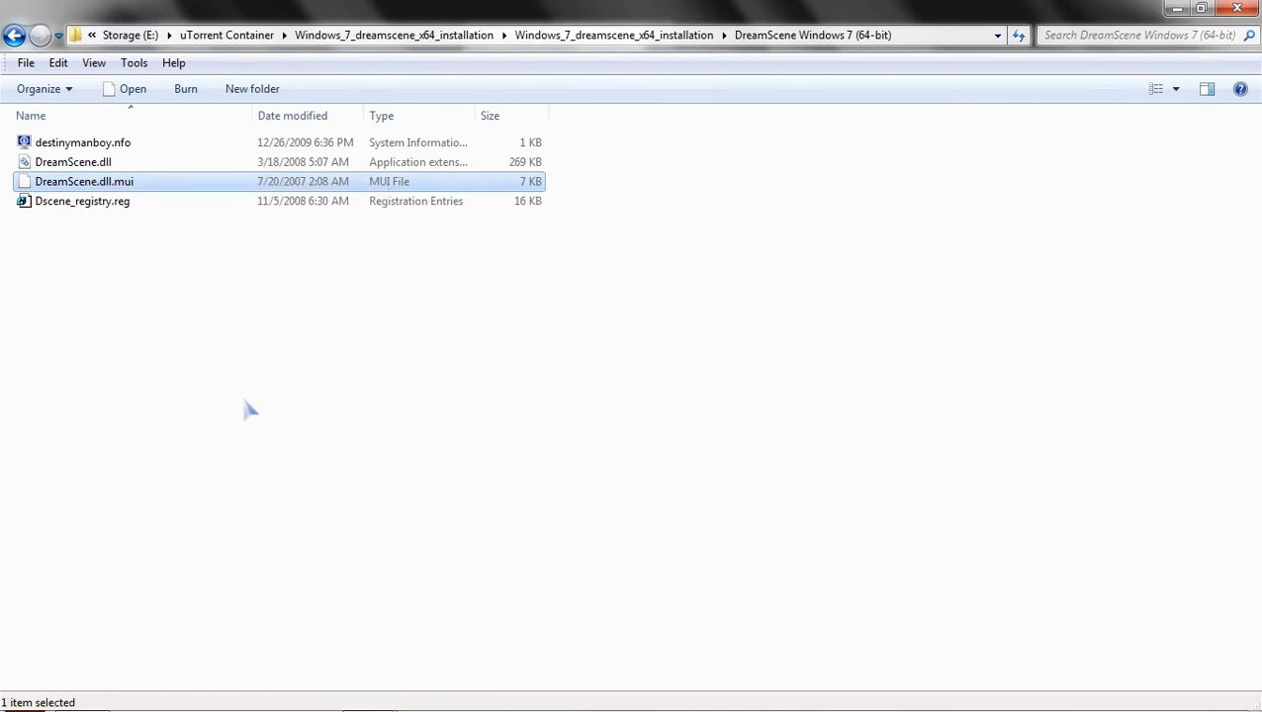
pyautogui.moveTo(368, 692)
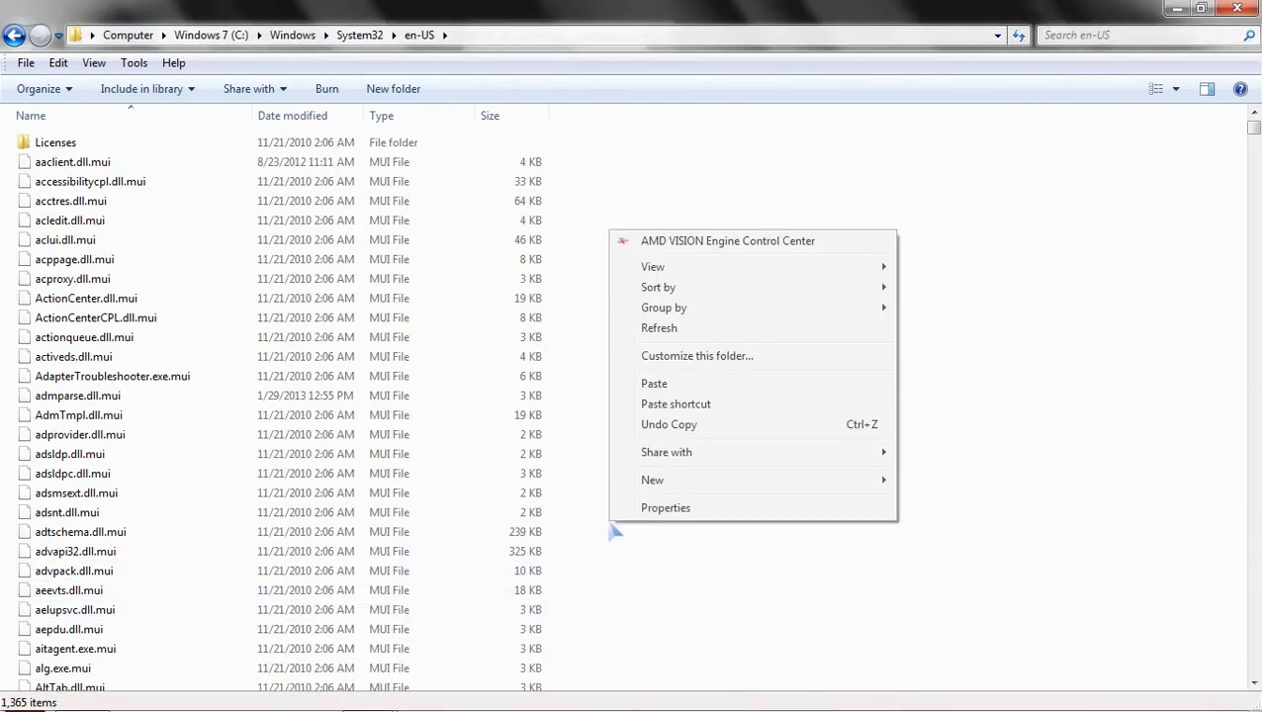
pyautogui.click(654, 383)
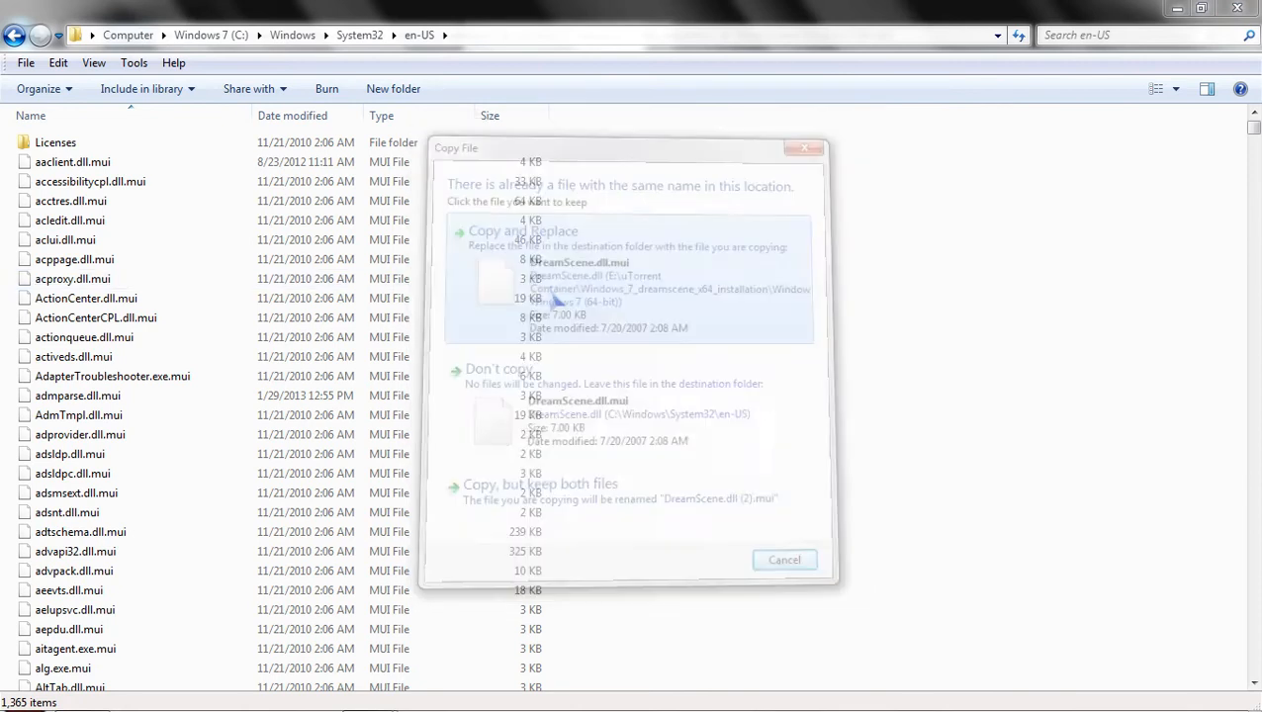
pyautogui.click(522, 230)
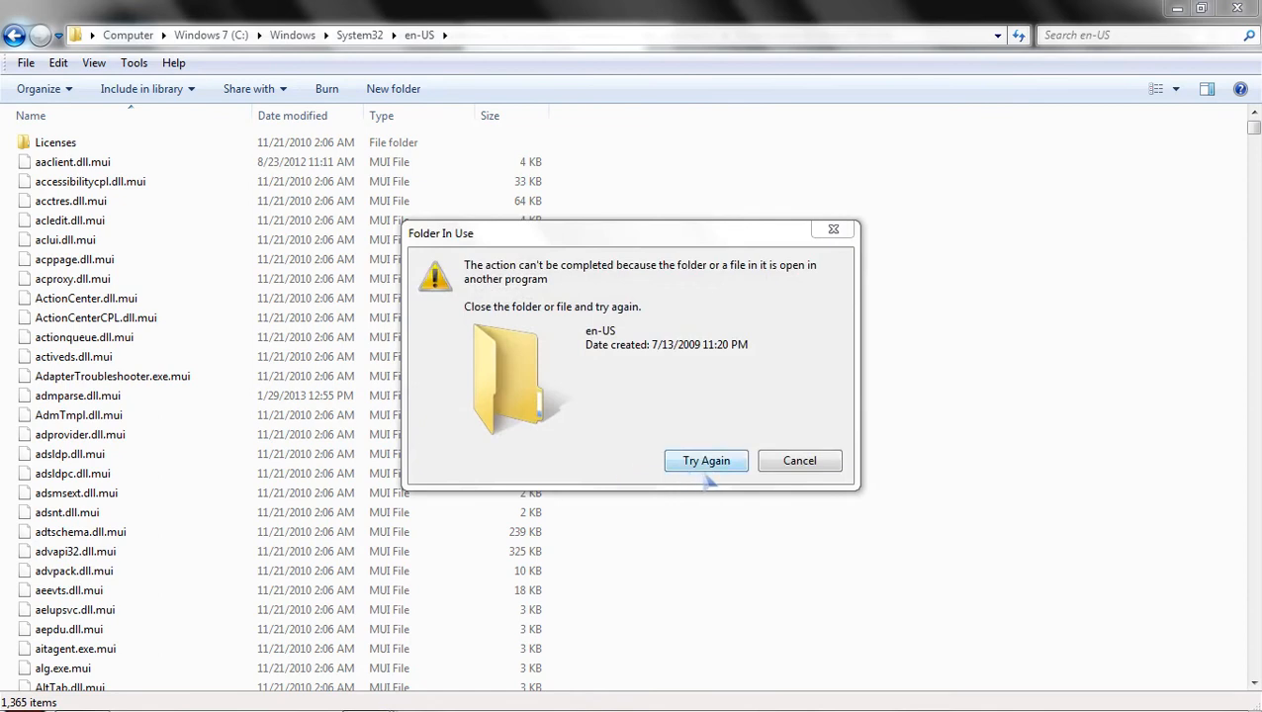
pyautogui.moveTo(811, 497)
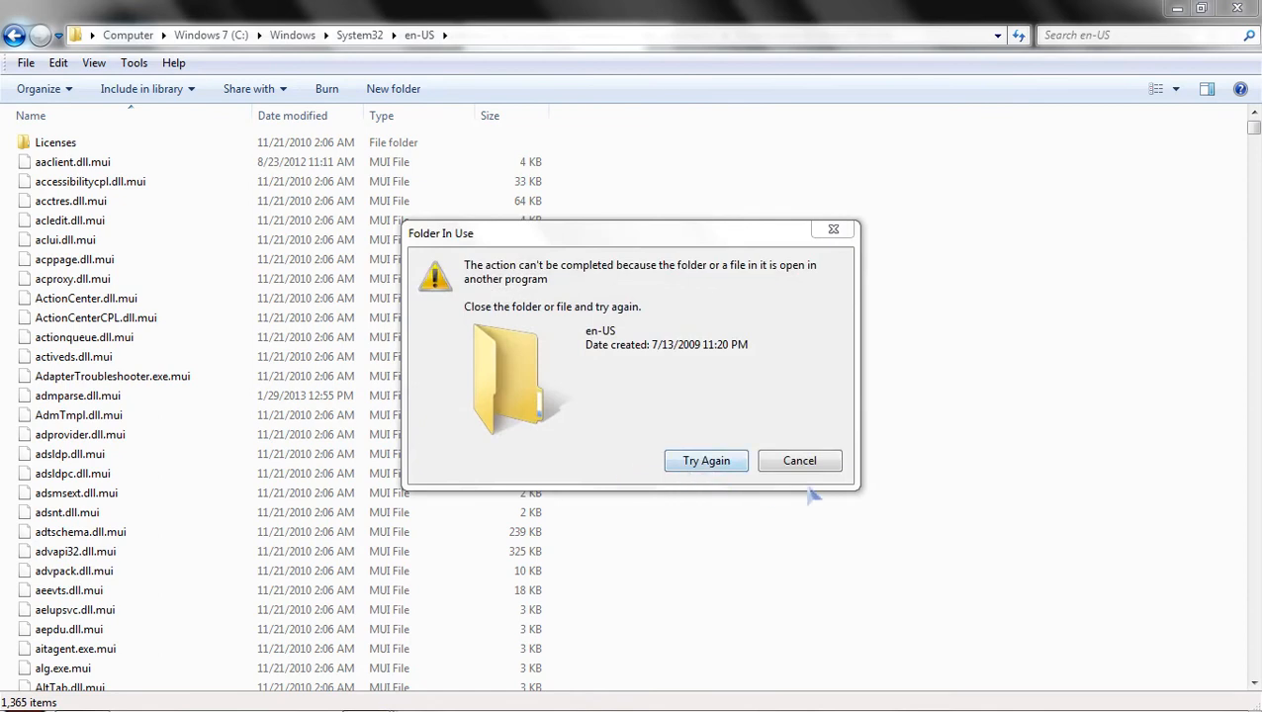
pyautogui.moveTo(799, 459)
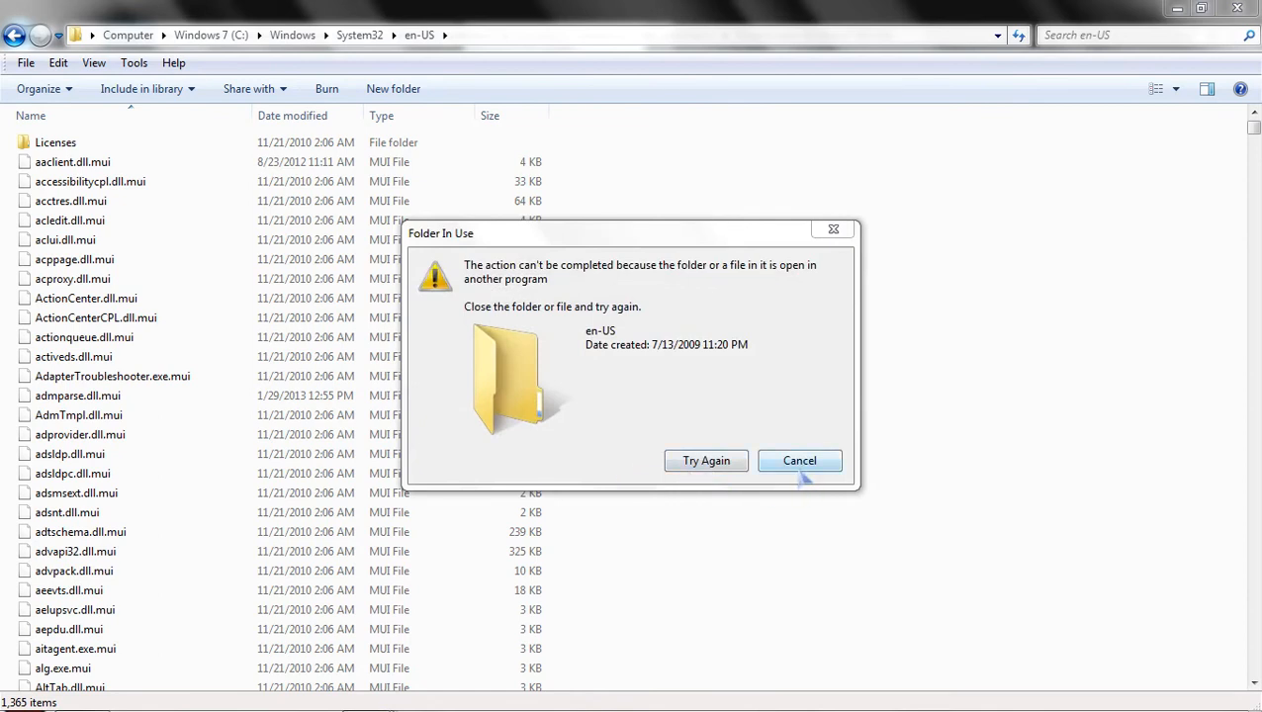
pyautogui.click(707, 460)
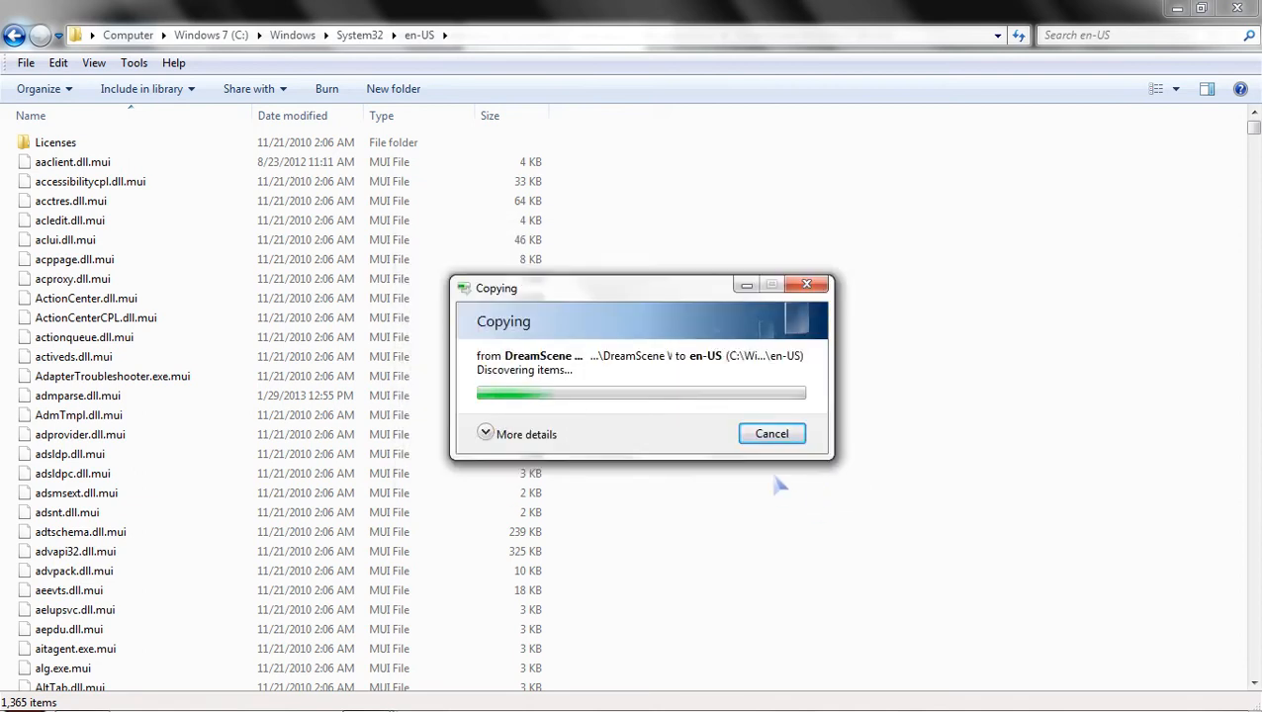
pyautogui.click(771, 433)
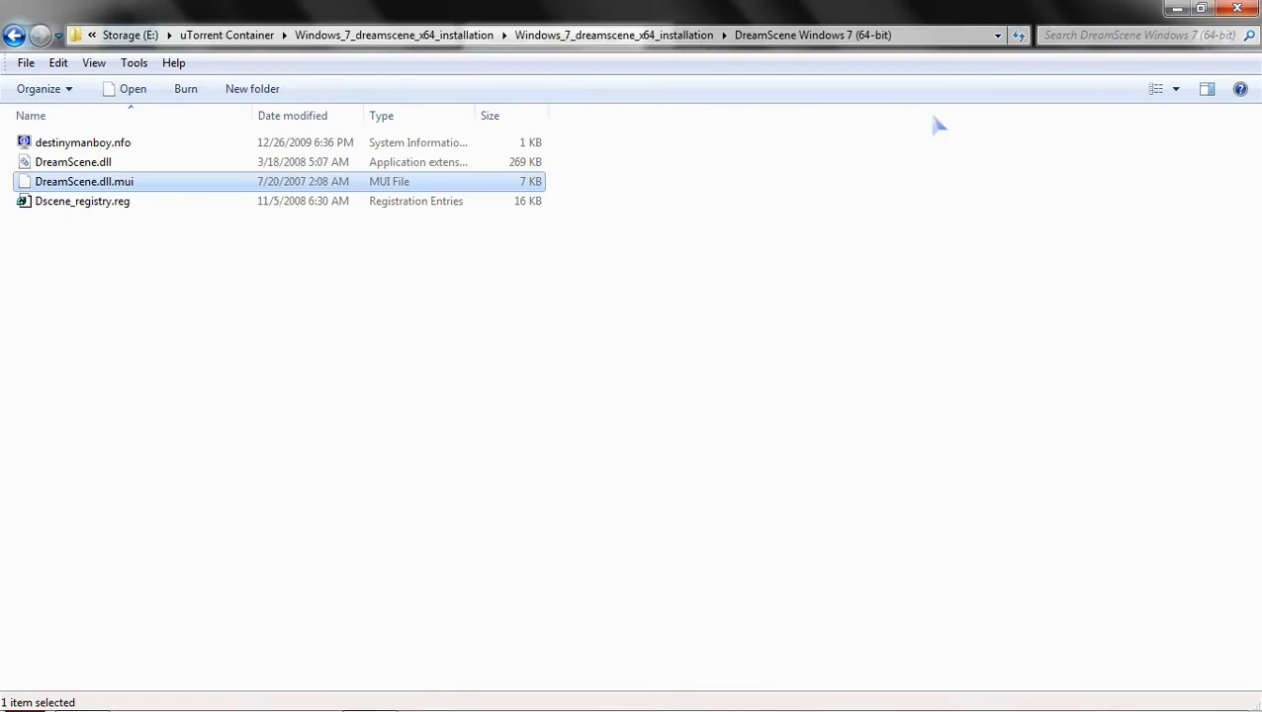
pyautogui.moveTo(79, 223)
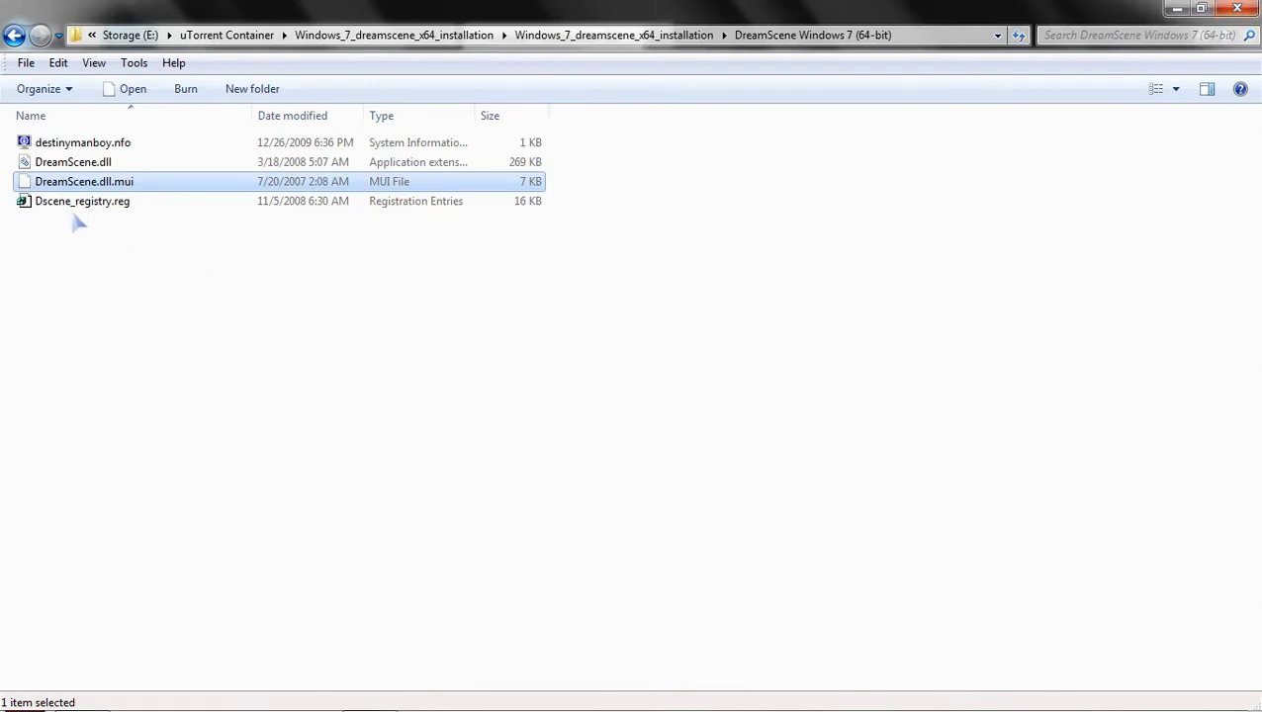
# Merge Dscene_registry.reg, confirming the Registry Editor warning and success message.
pyautogui.rightClick(82, 201)
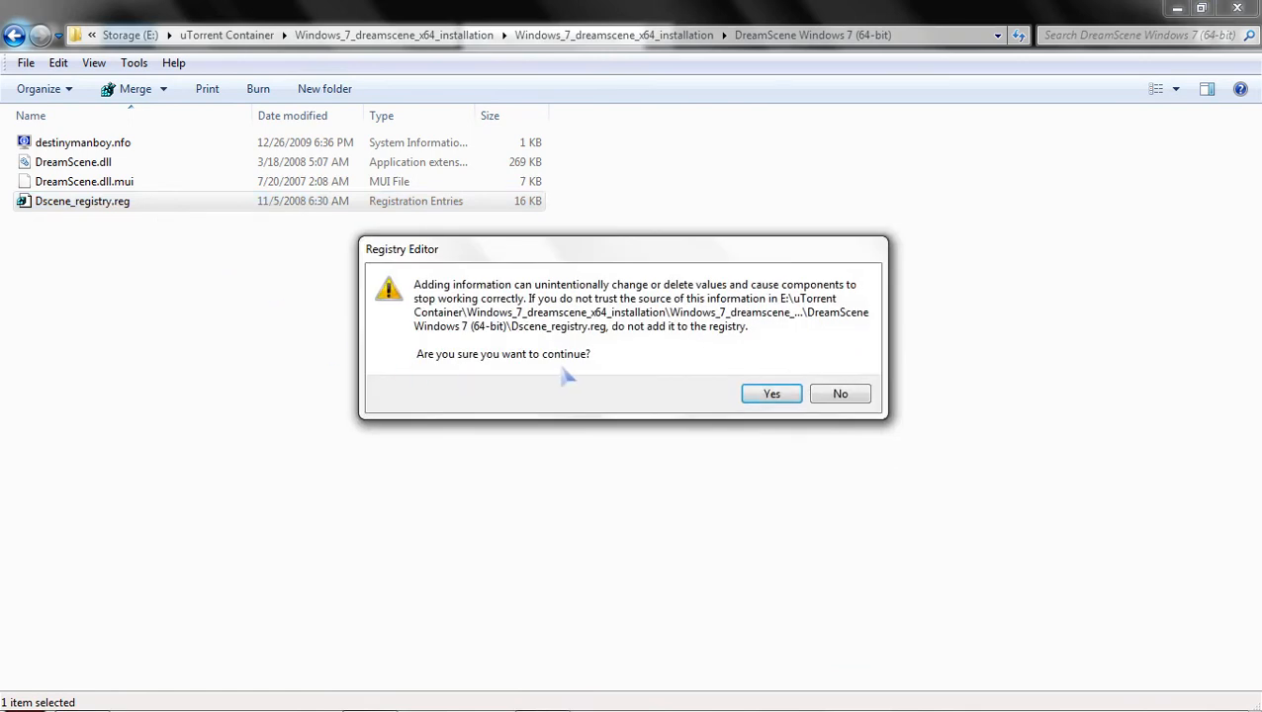
pyautogui.click(771, 394)
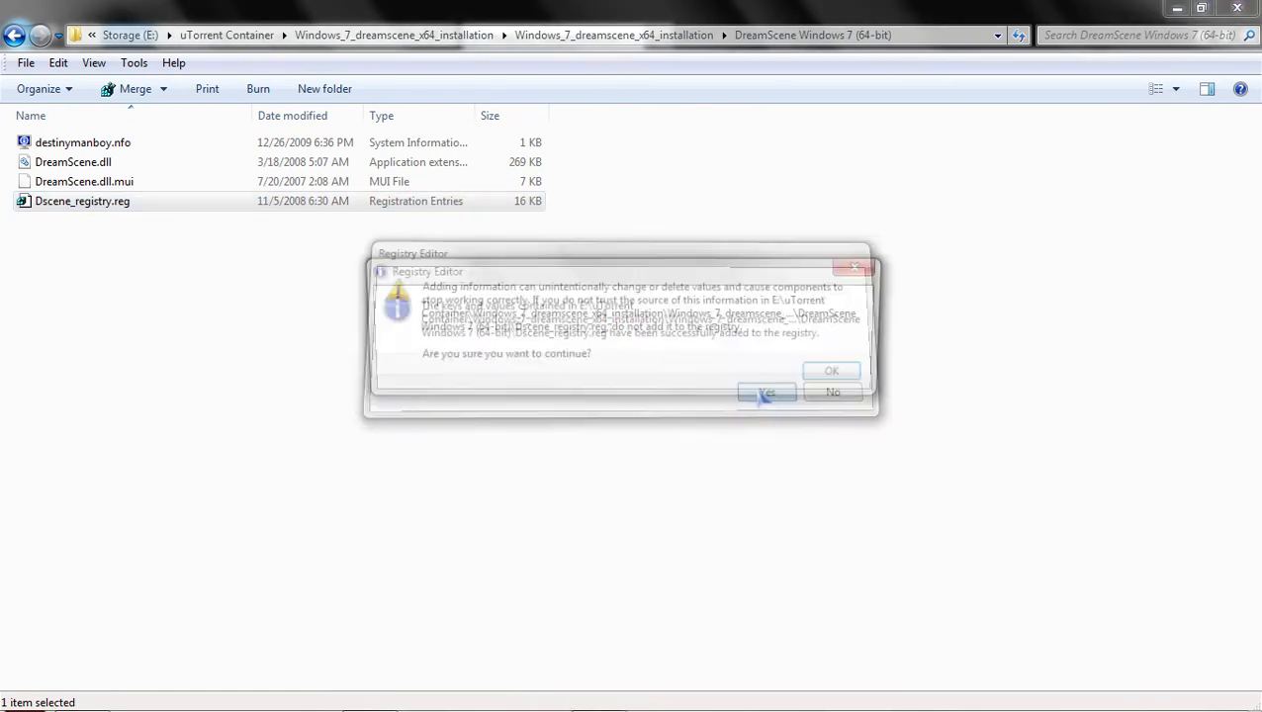
pyautogui.click(767, 392)
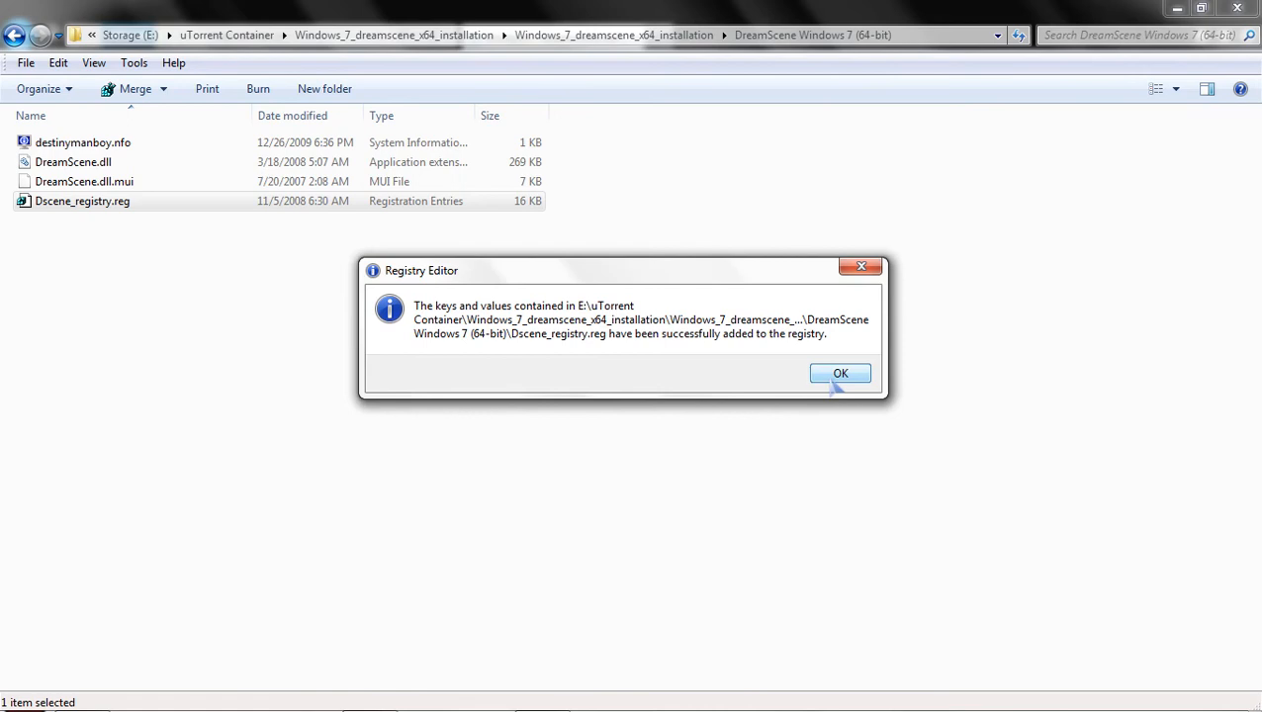
pyautogui.click(840, 373)
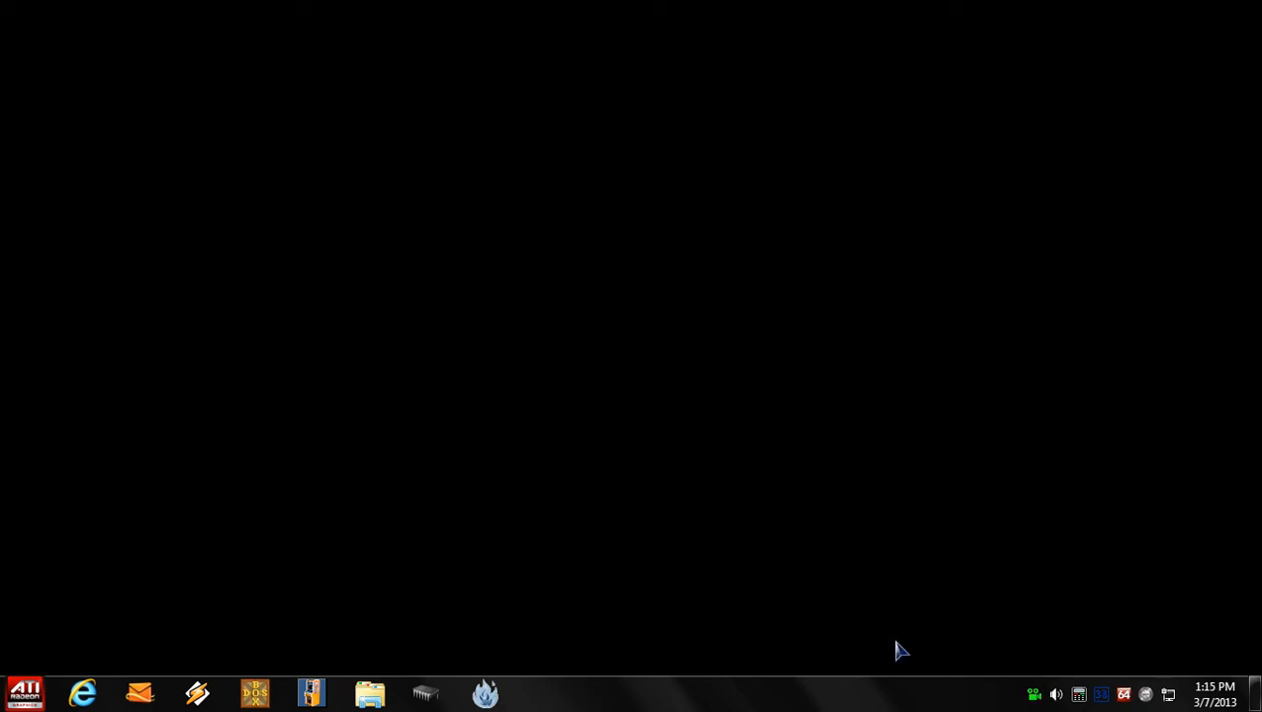
pyautogui.moveTo(532, 576)
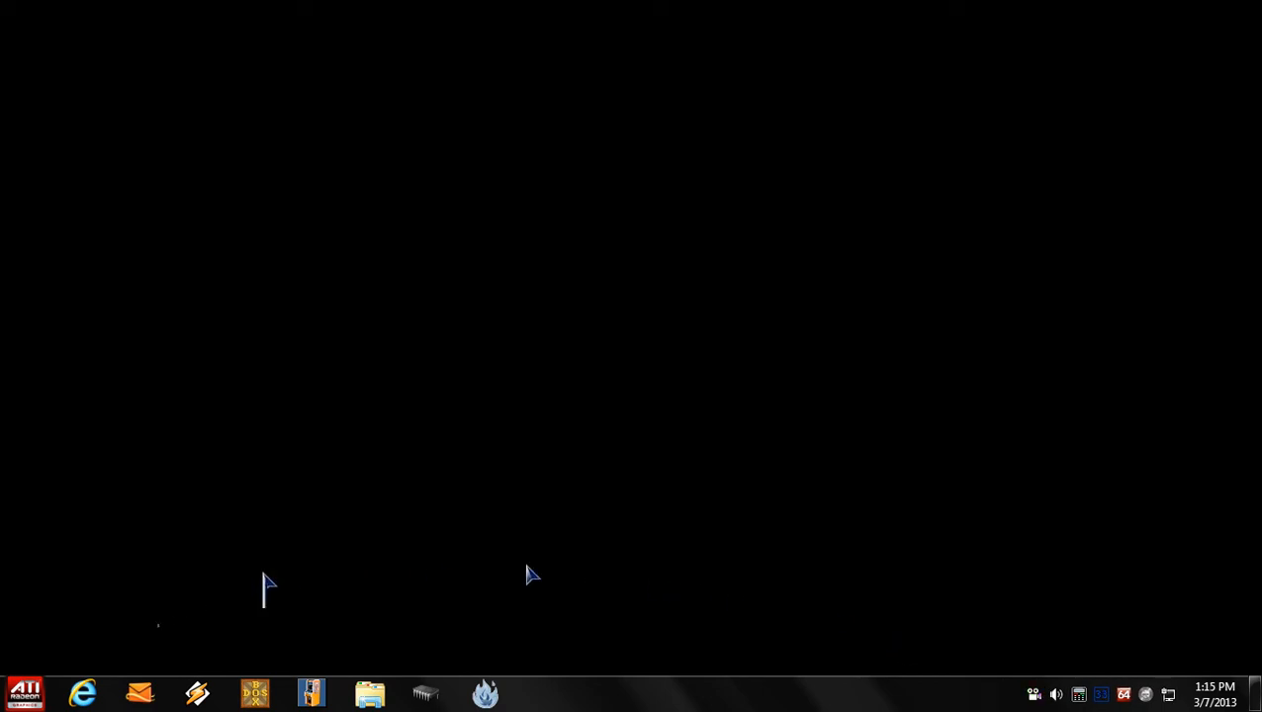
pyautogui.moveTo(306, 370)
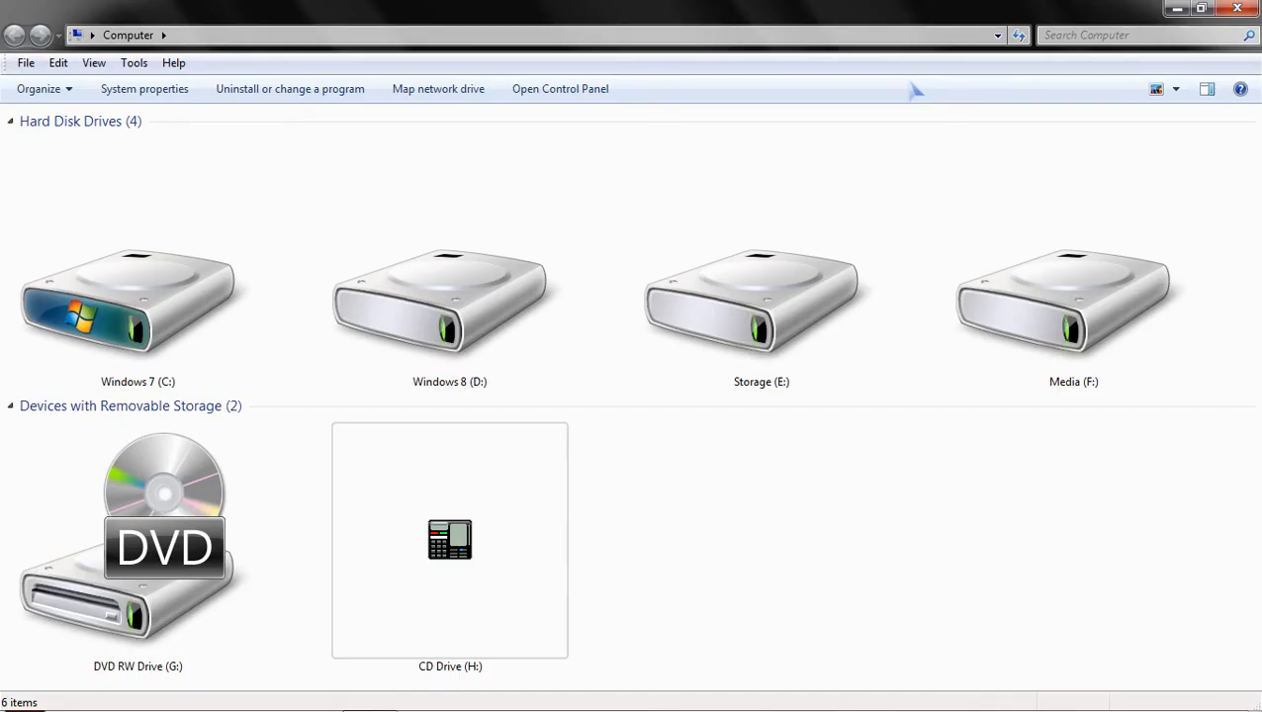
# Browse to Media (F:) > SkyDrive > Video and bring up the video file's context menu.
pyautogui.doubleClick(1073, 302)
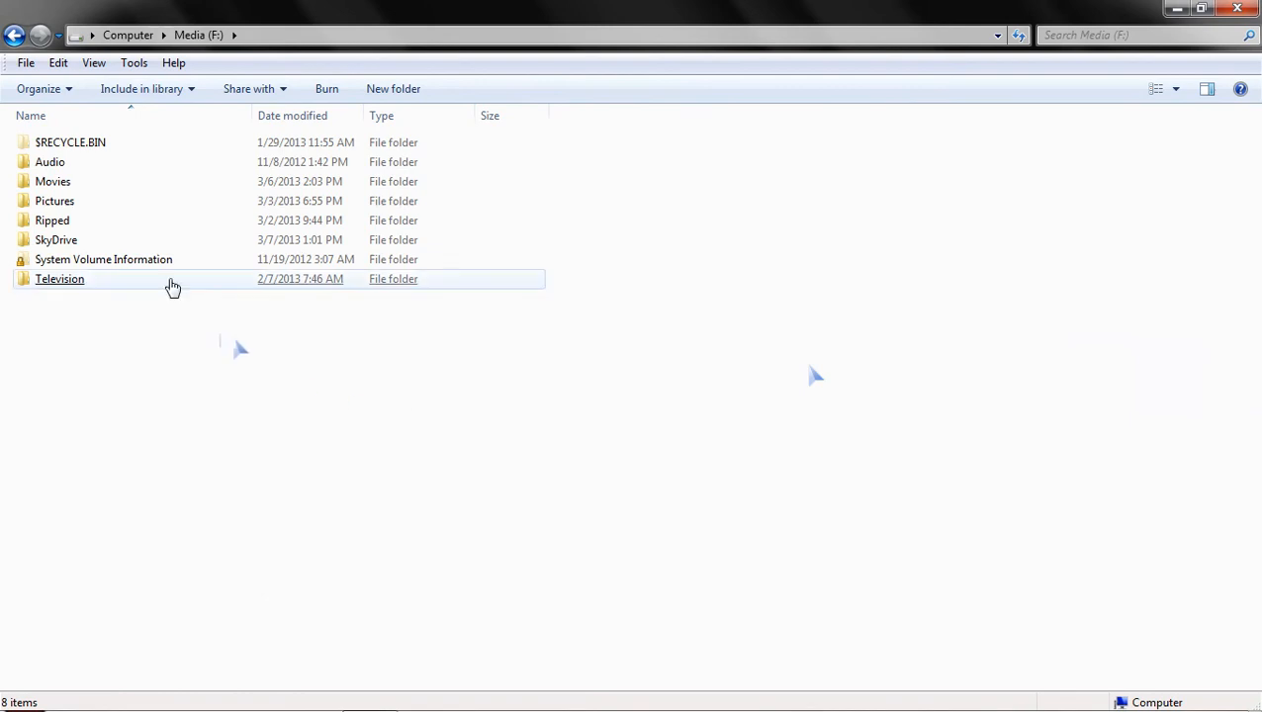
pyautogui.click(57, 240)
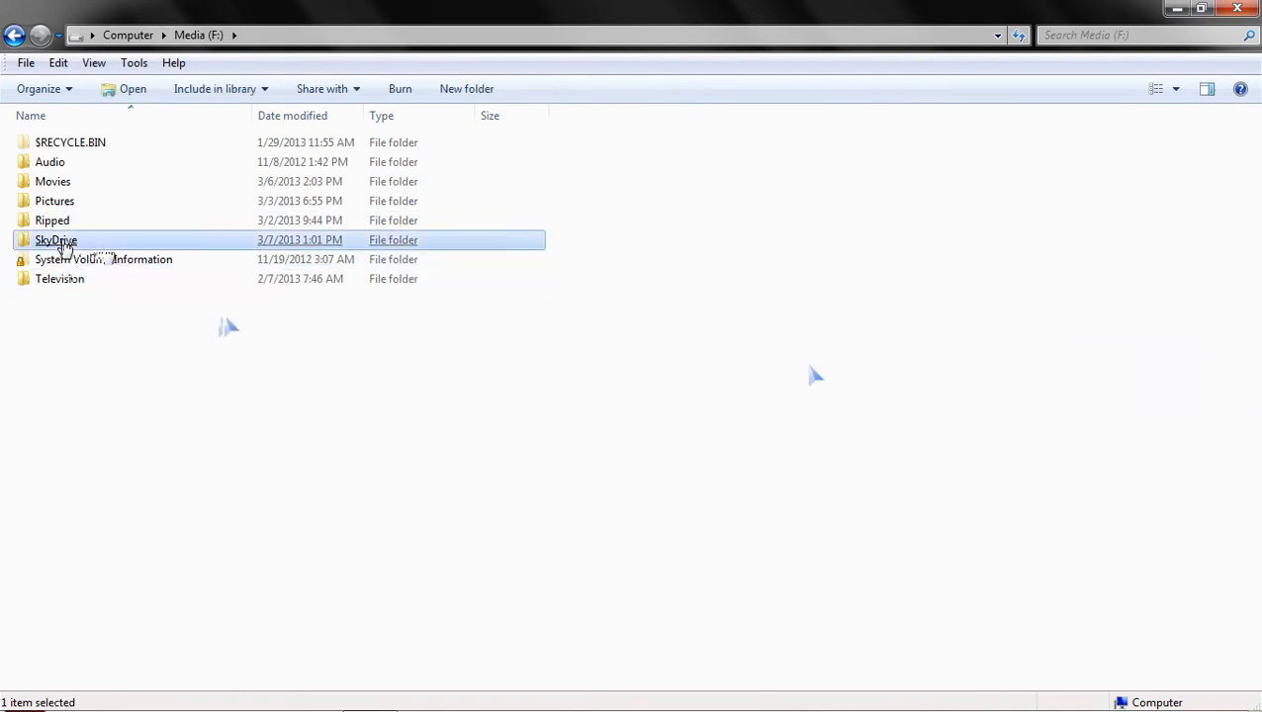
pyautogui.doubleClick(56, 239)
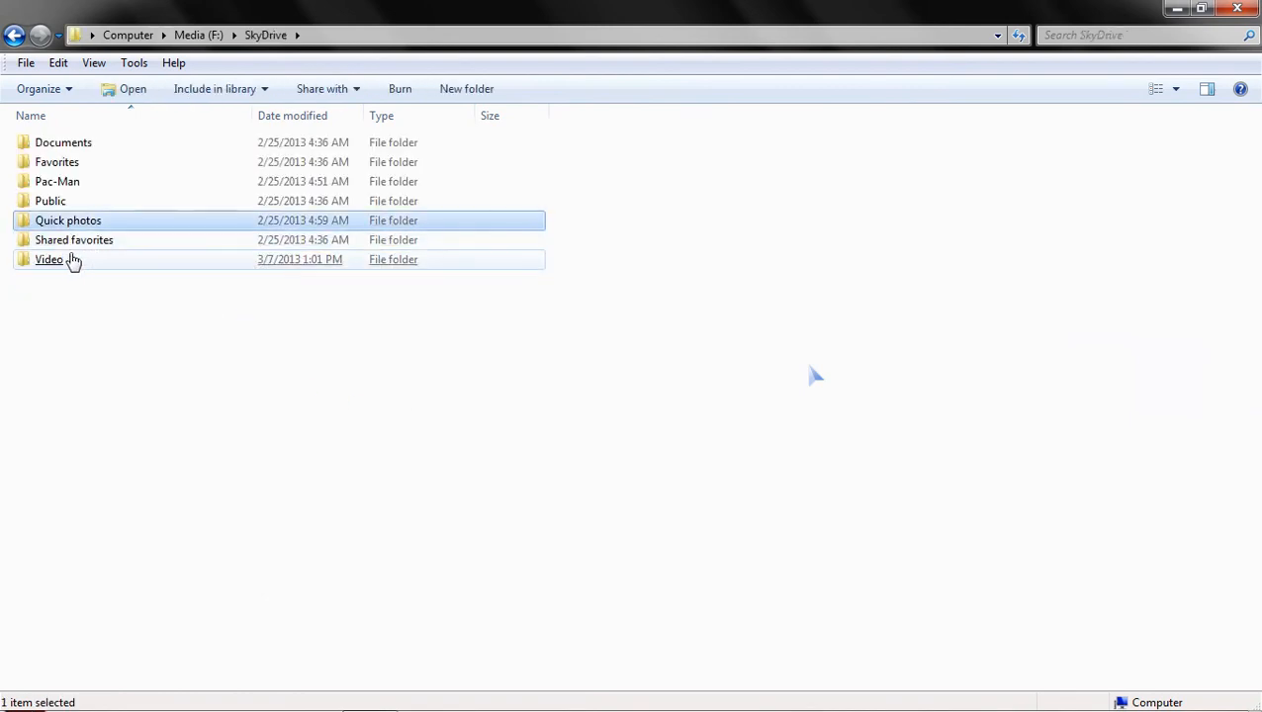
pyautogui.doubleClick(50, 259)
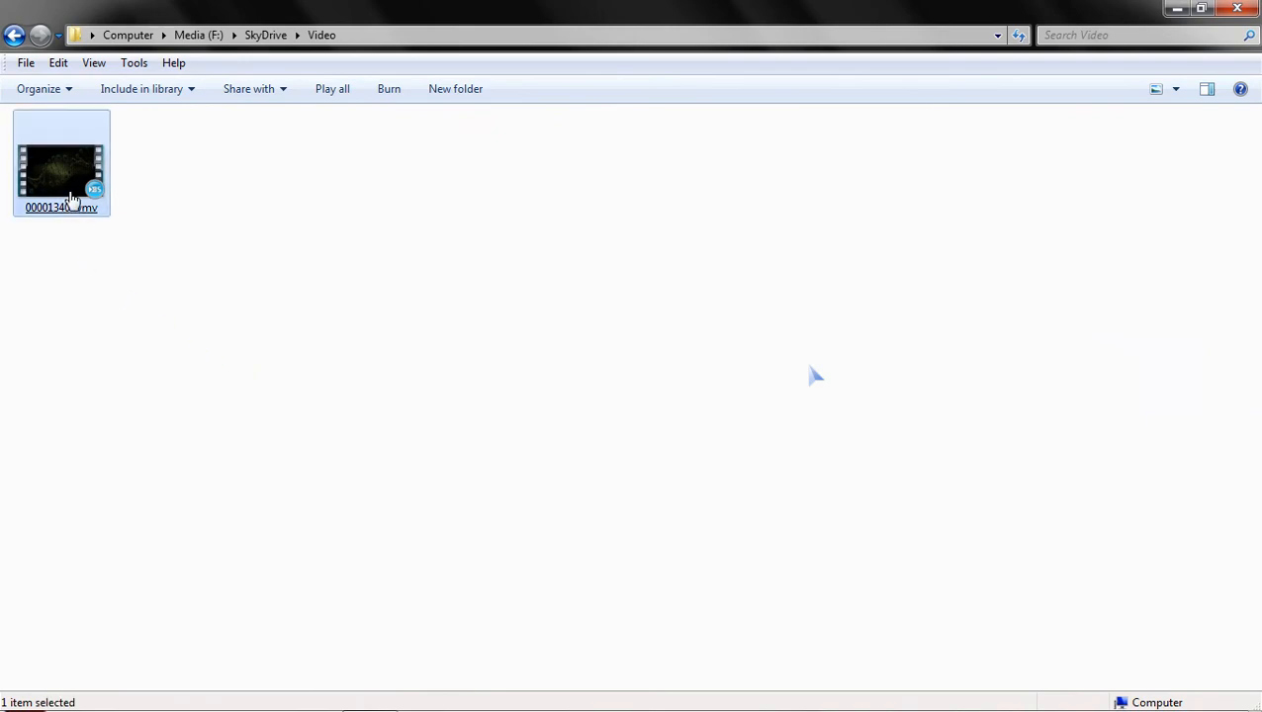
pyautogui.rightClick(61, 163)
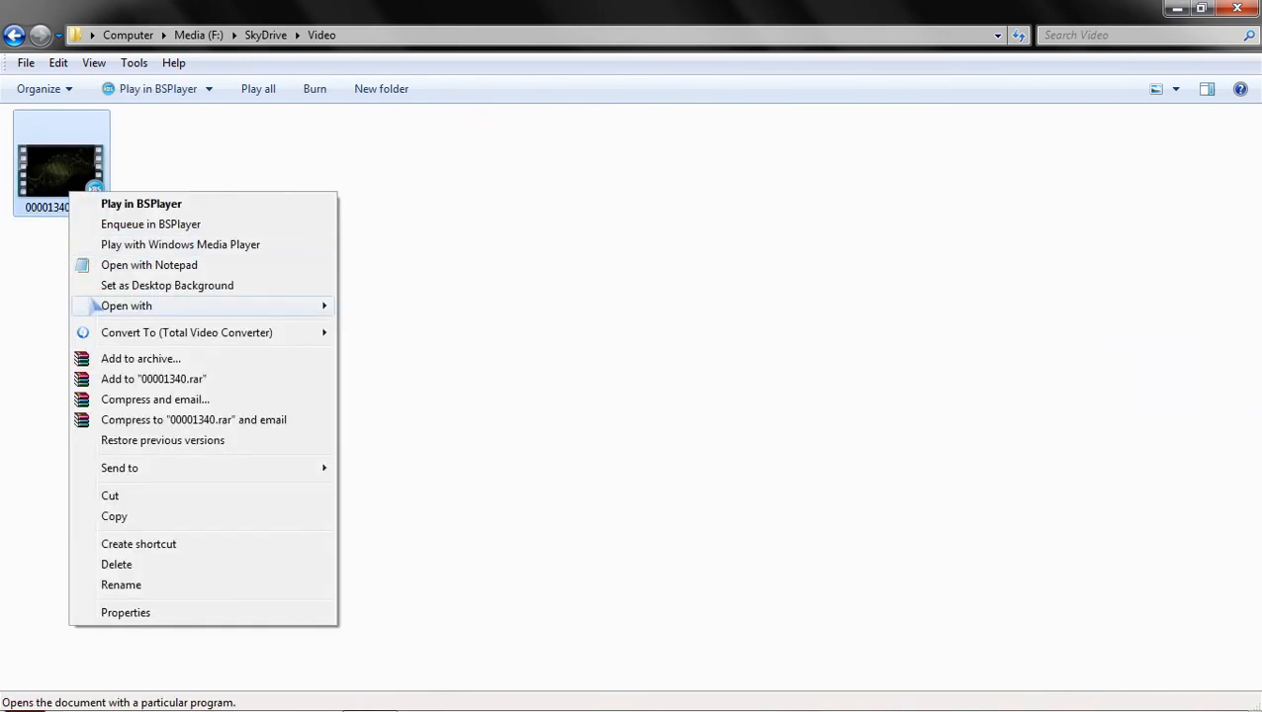
pyautogui.moveTo(166, 285)
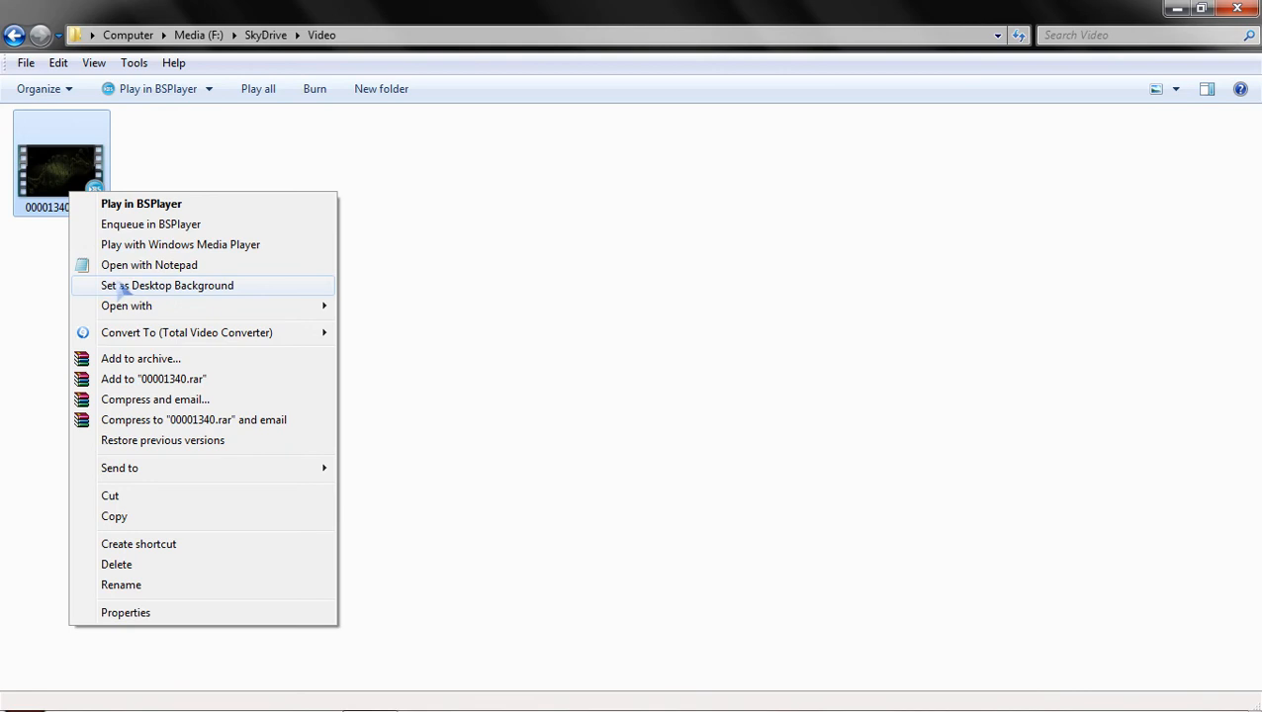
pyautogui.moveTo(166, 292)
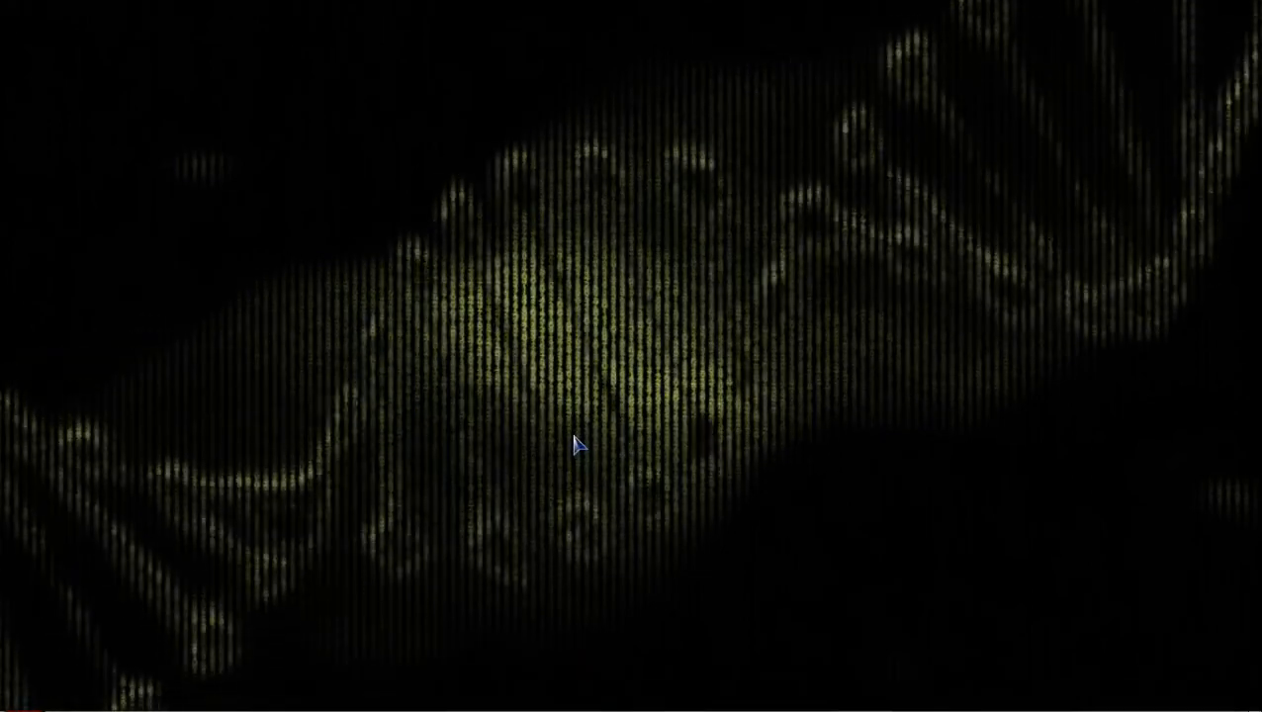
# Open Personalize from the desktop's right-click menu.
pyautogui.rightClick(578, 445)
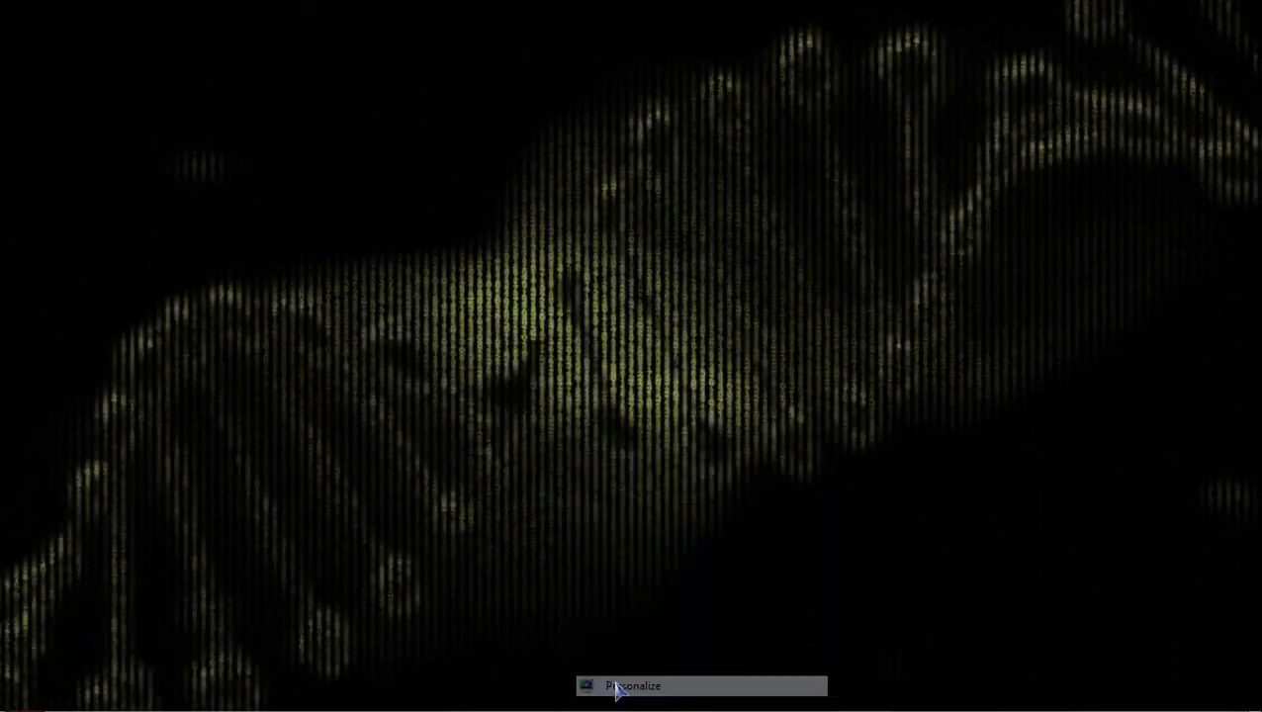
pyautogui.click(633, 686)
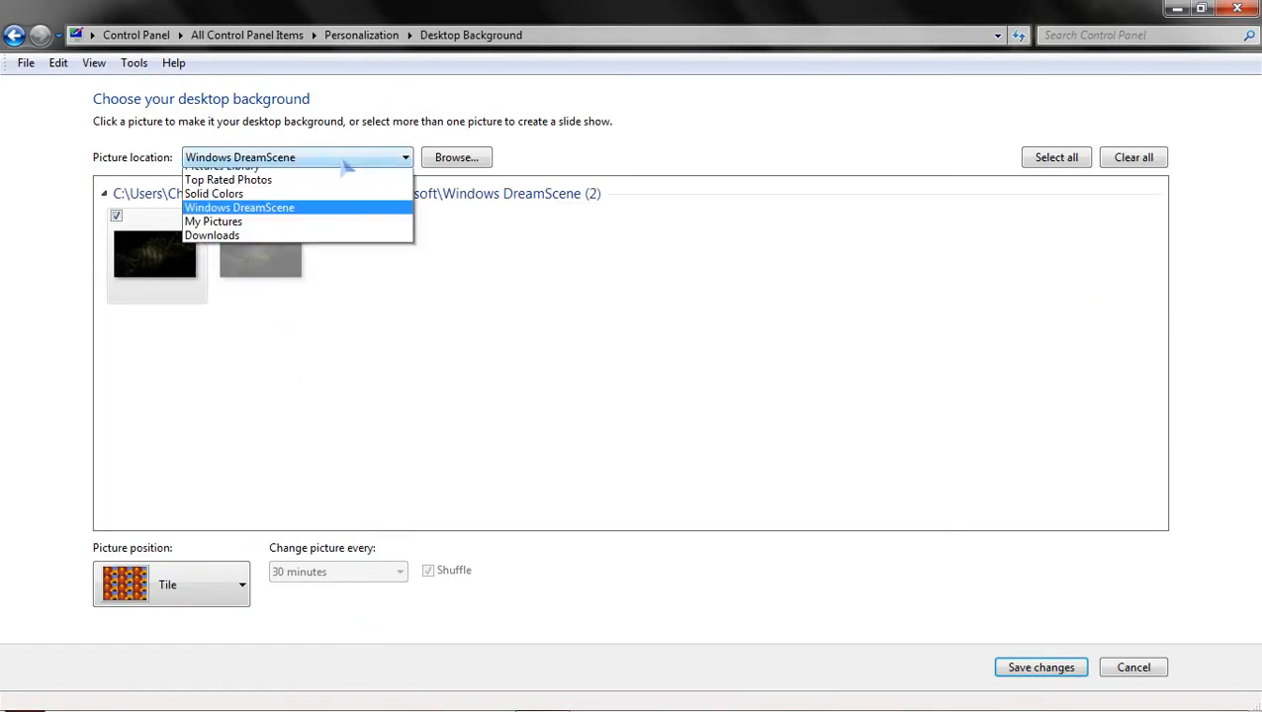
# Choose the black swatch under Solid Colors and save the desktop background.
pyautogui.click(214, 193)
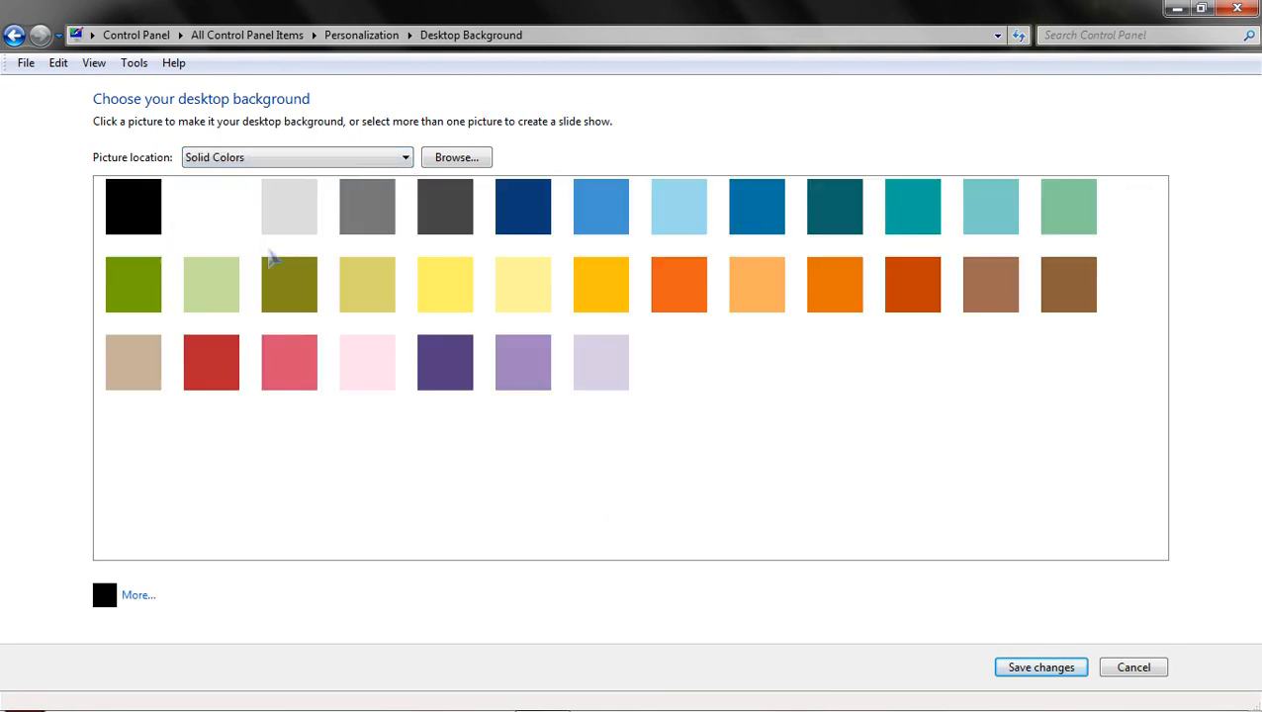
pyautogui.click(132, 206)
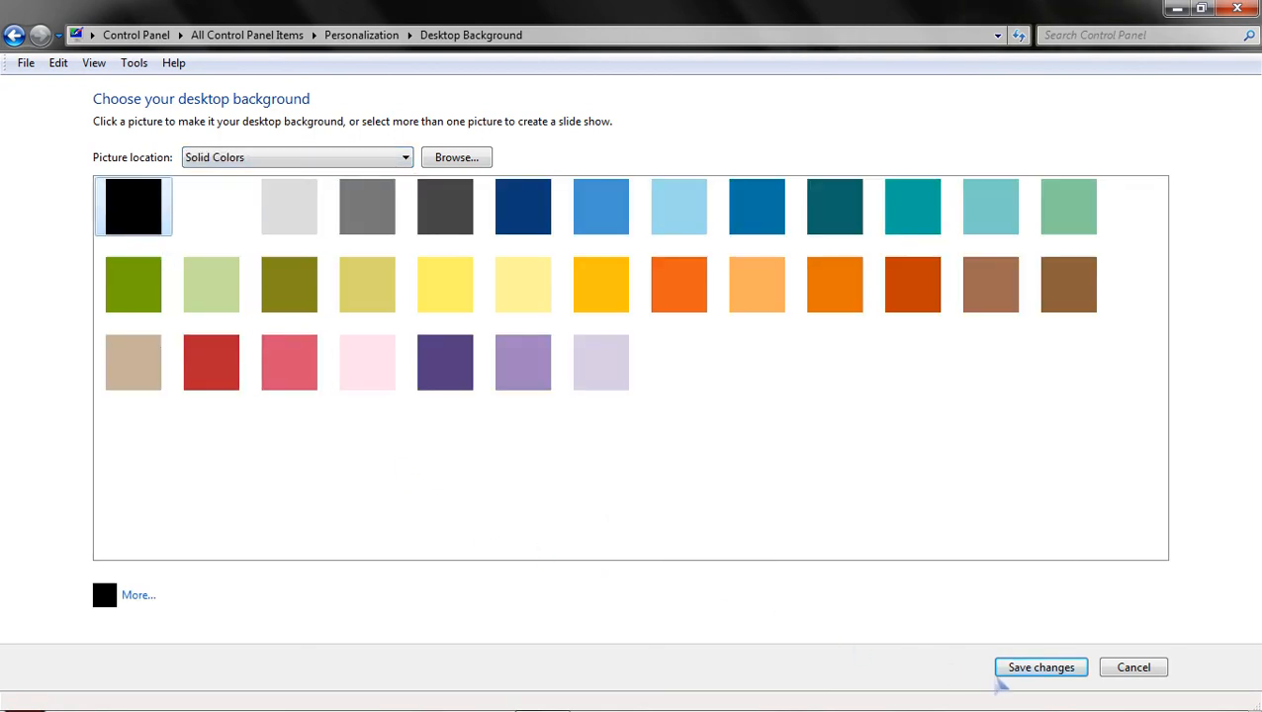
pyautogui.click(1041, 666)
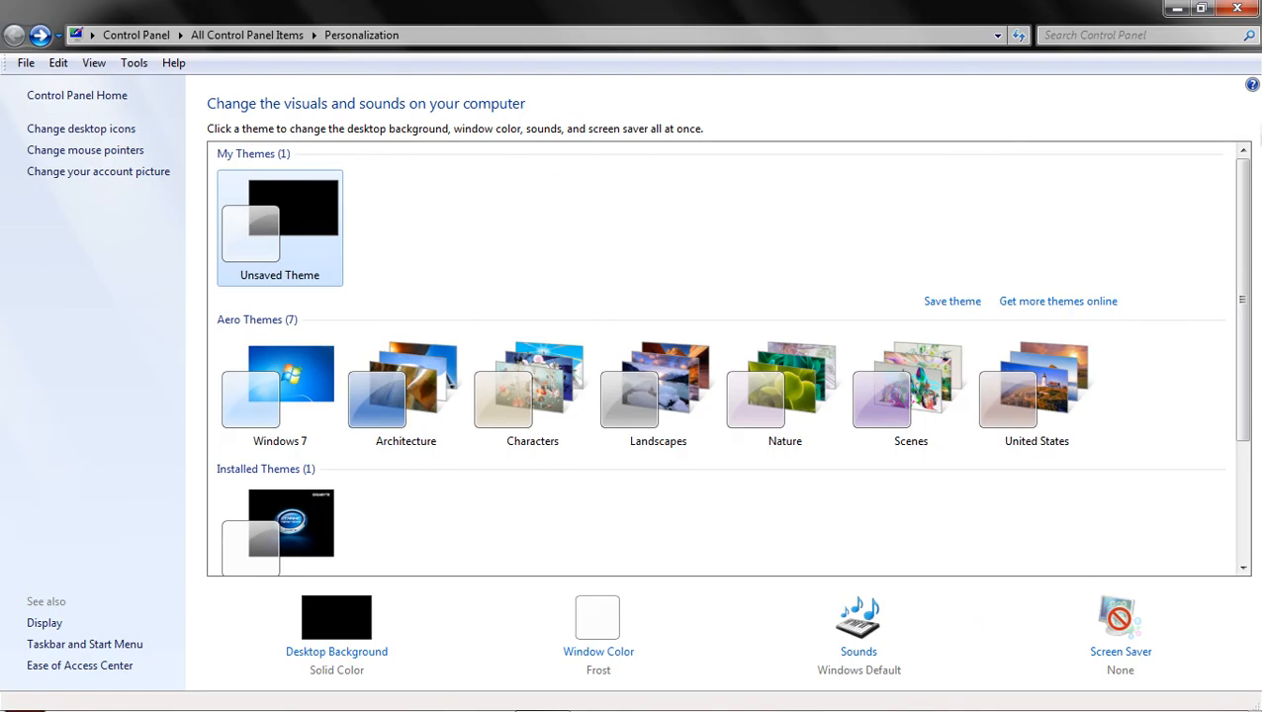